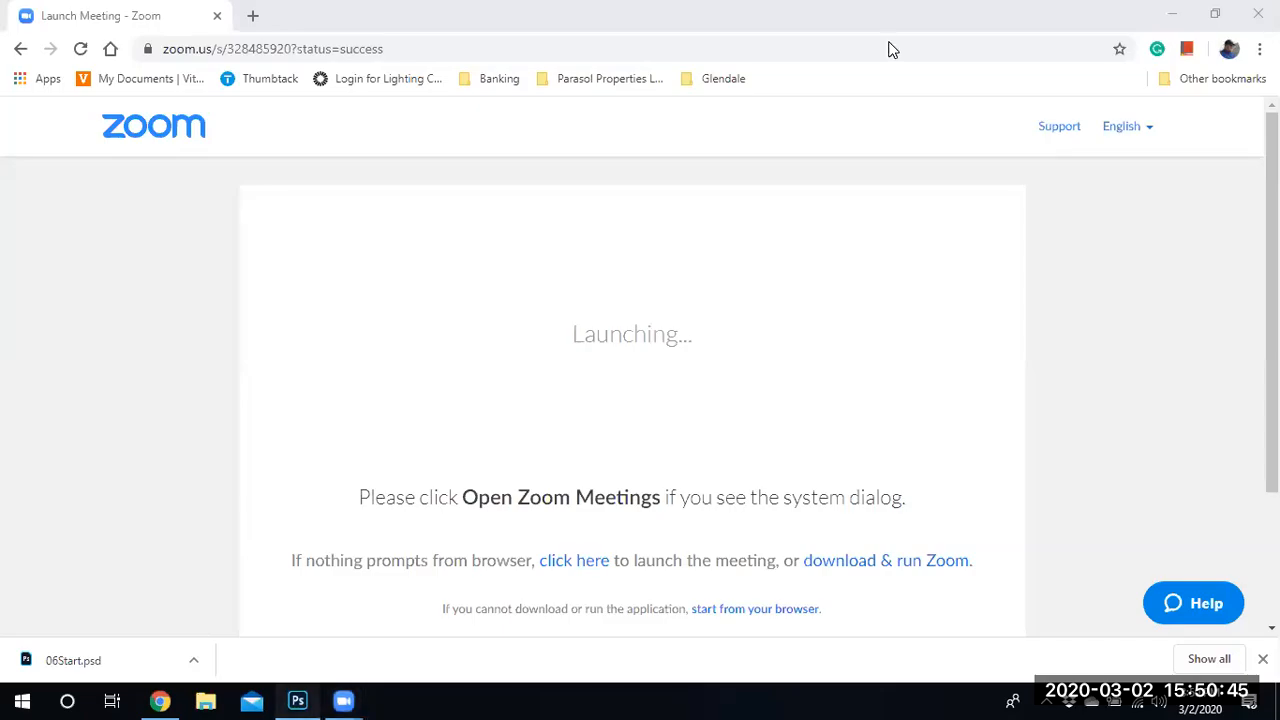
Step: Switch to the 06Start.psd document in Photoshop from the taskbar
{"action": "left_click", "coordinate": [297, 700]}
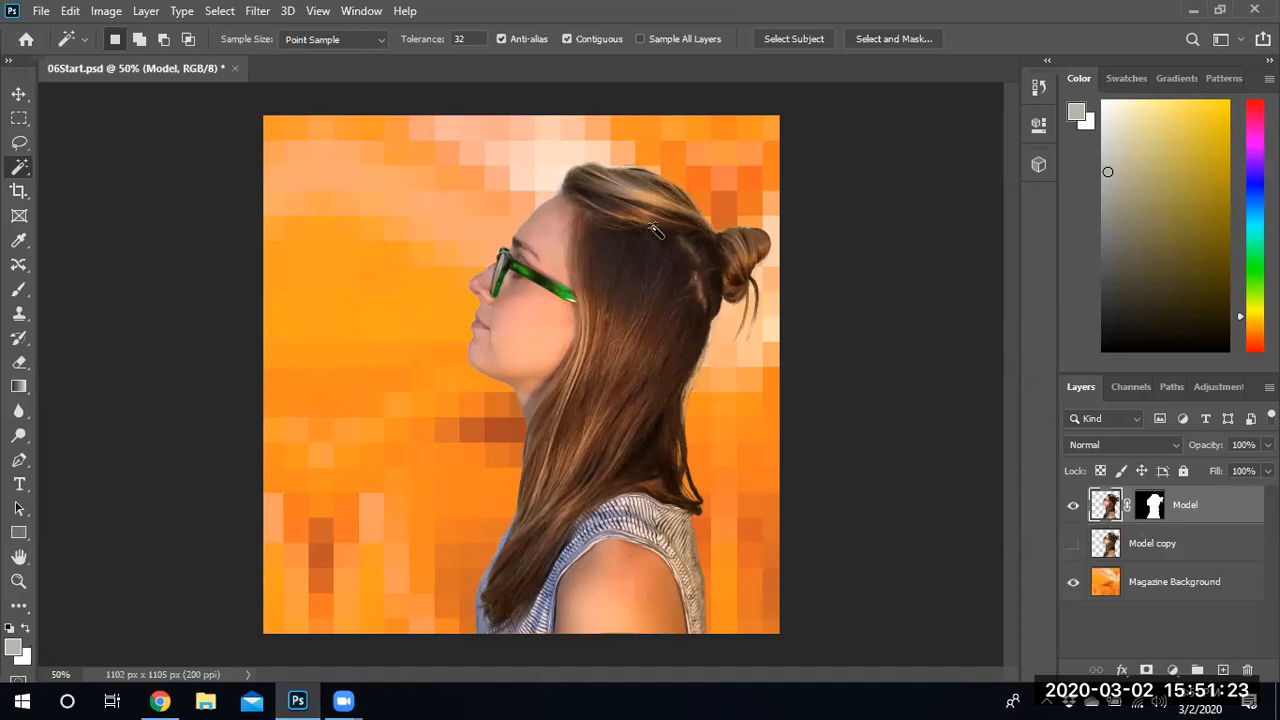
{"action": "mouse_move", "coordinate": [593, 338]}
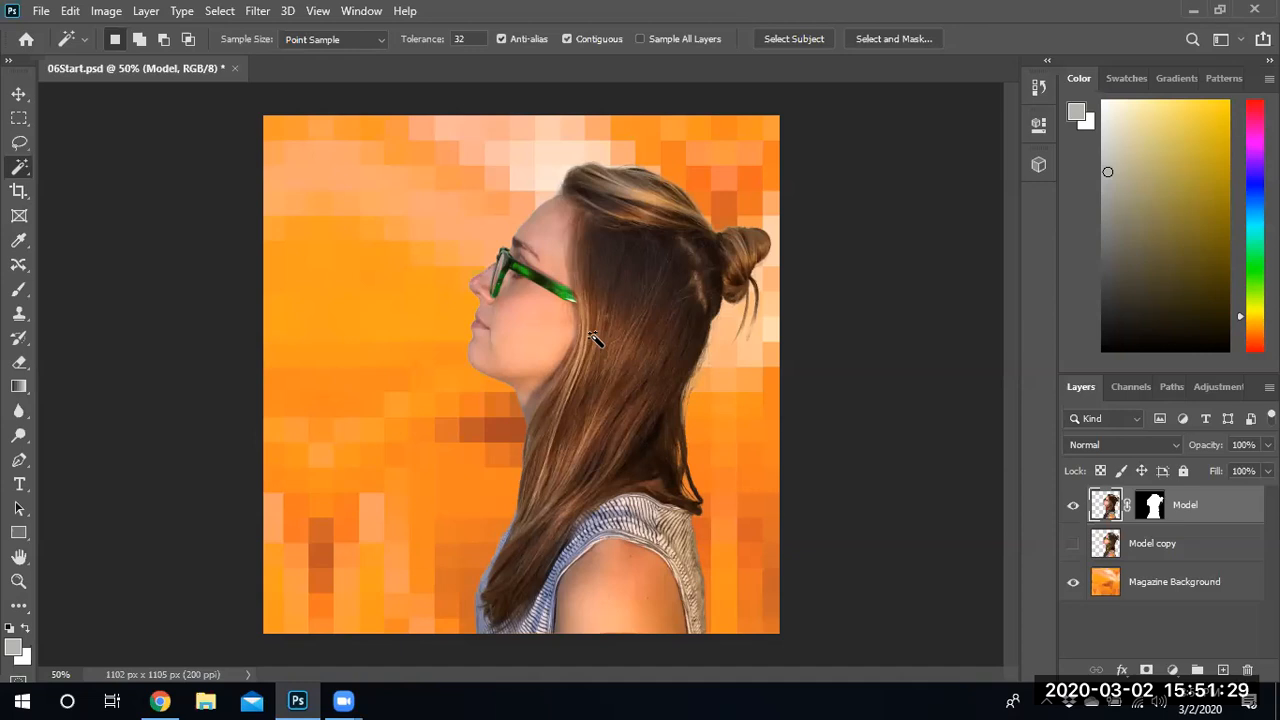
{"action": "mouse_move", "coordinate": [1070, 457]}
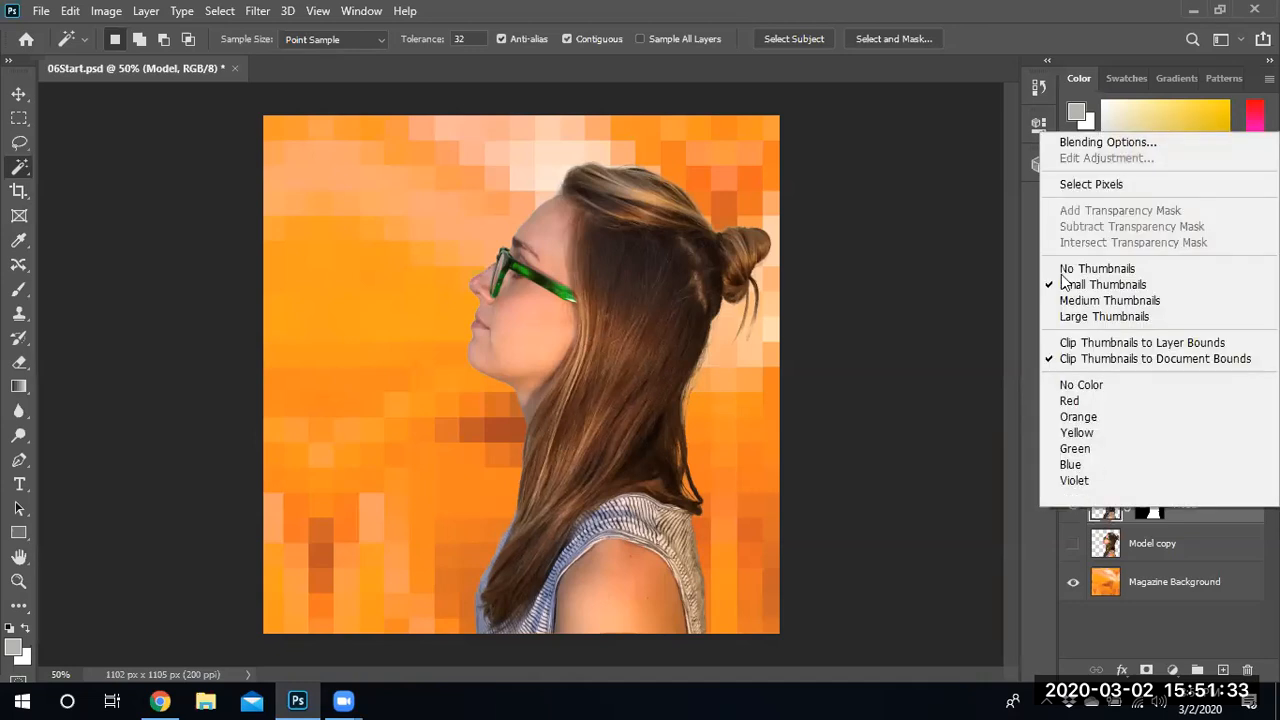
Step: Load the Model layer's outline as a selection and place new Layer 1 beneath Model
{"action": "left_click", "coordinate": [1091, 184]}
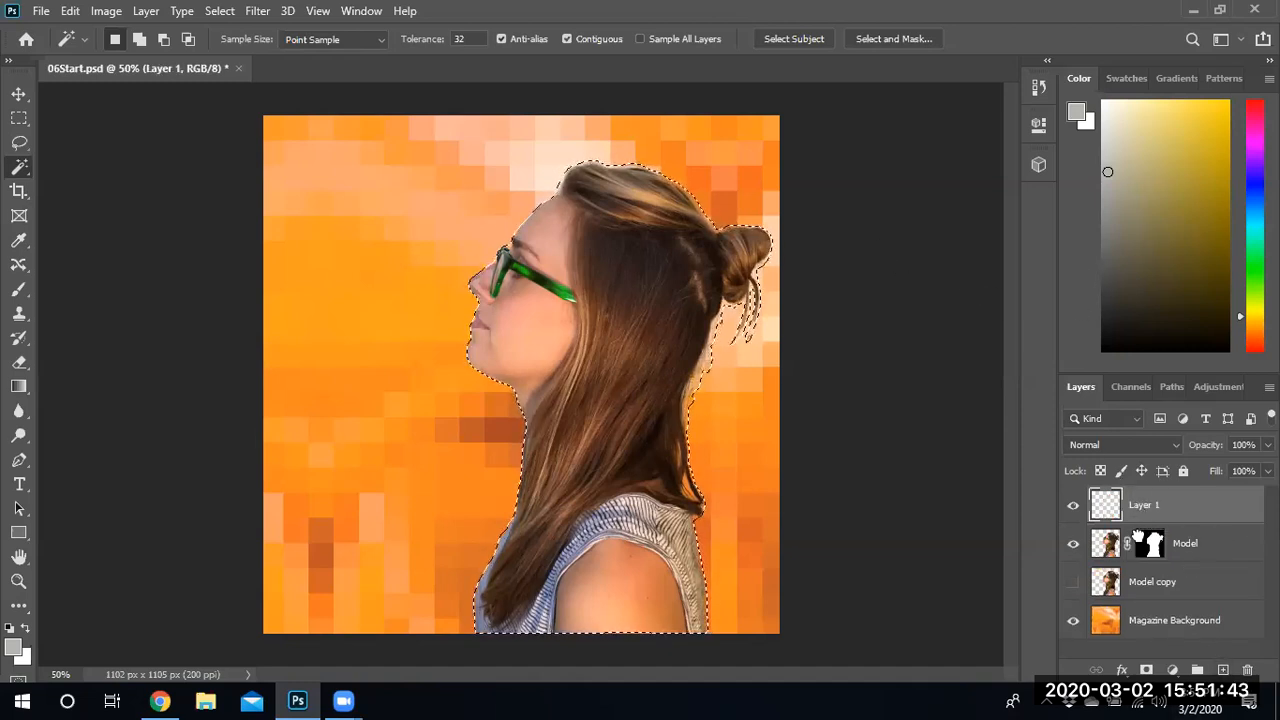
{"action": "left_click_drag", "start_coordinate": [1143, 504], "coordinate": [1143, 543]}
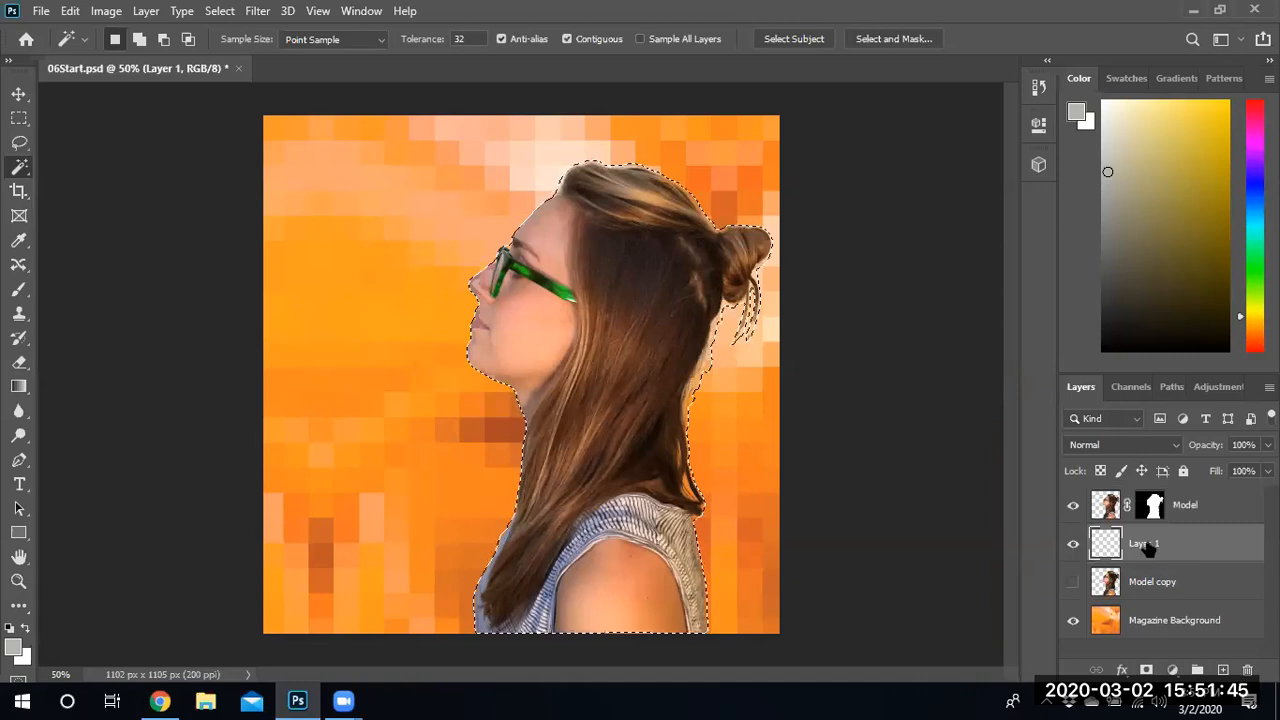
{"action": "double_click", "coordinate": [1105, 543]}
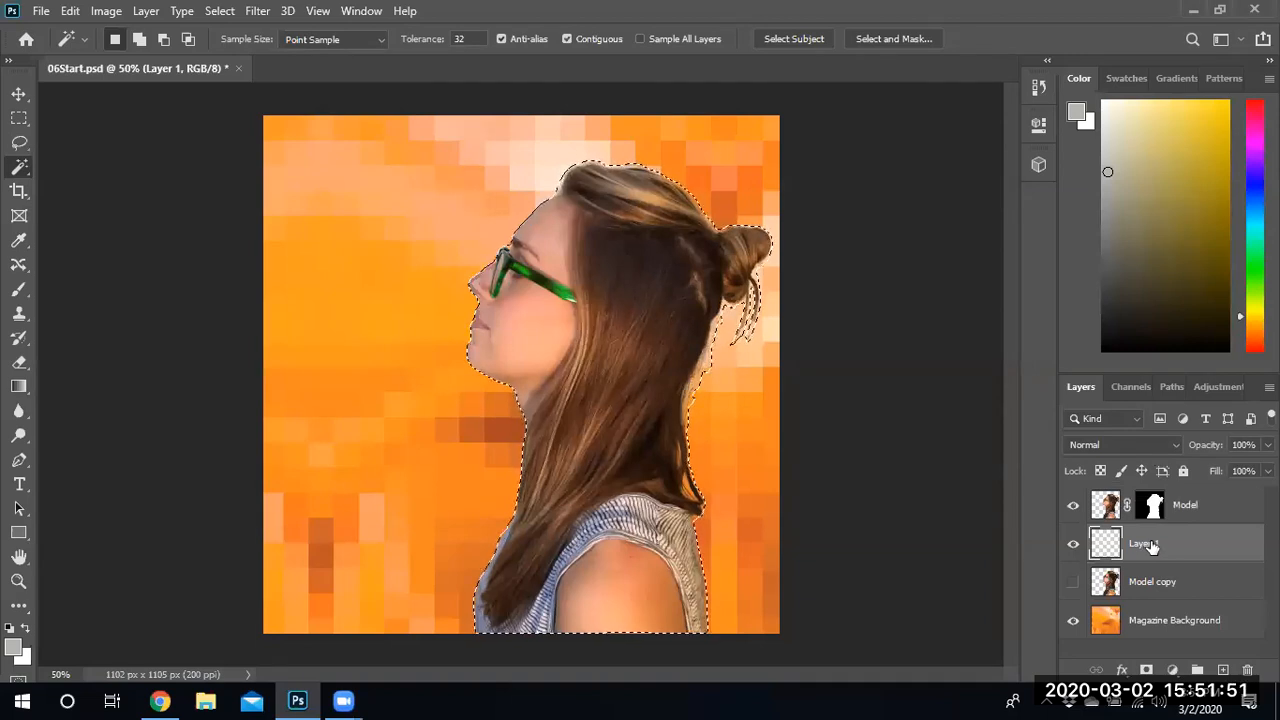
Step: Rename Layer 1 to 'shadow'
{"action": "right_click", "coordinate": [1143, 543]}
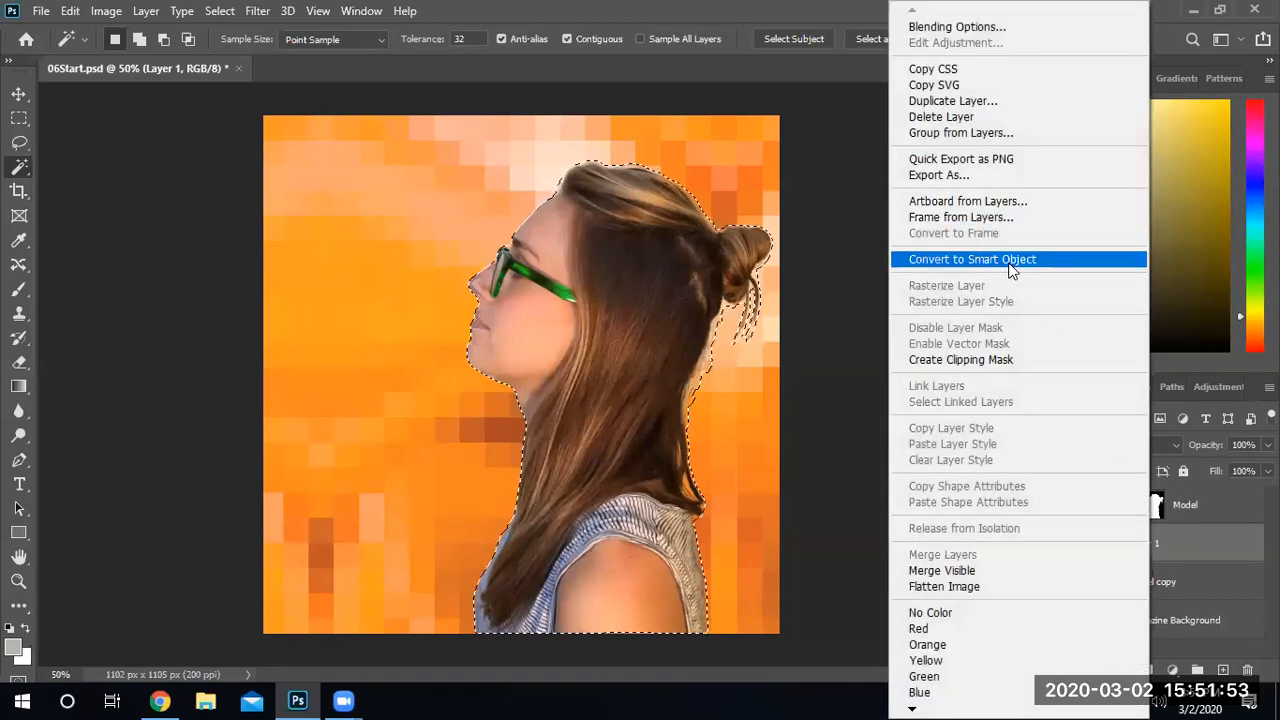
{"action": "mouse_move", "coordinate": [895, 359]}
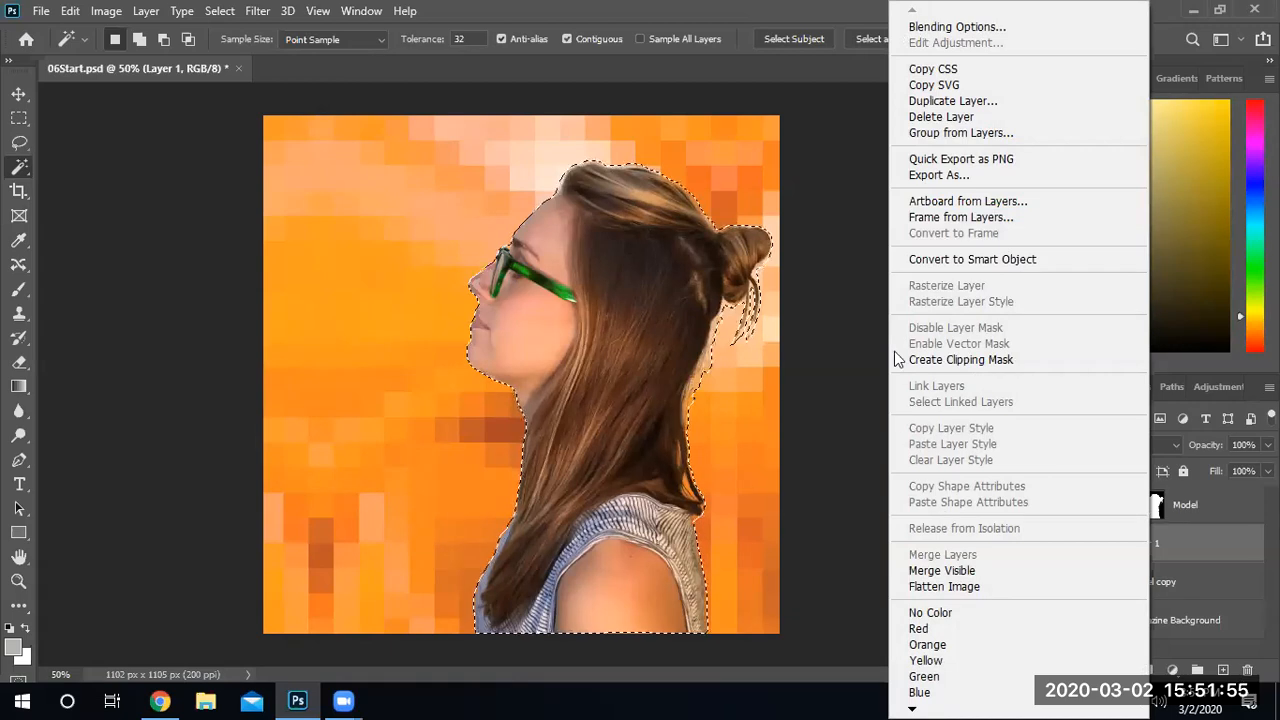
{"action": "mouse_move", "coordinate": [960, 217]}
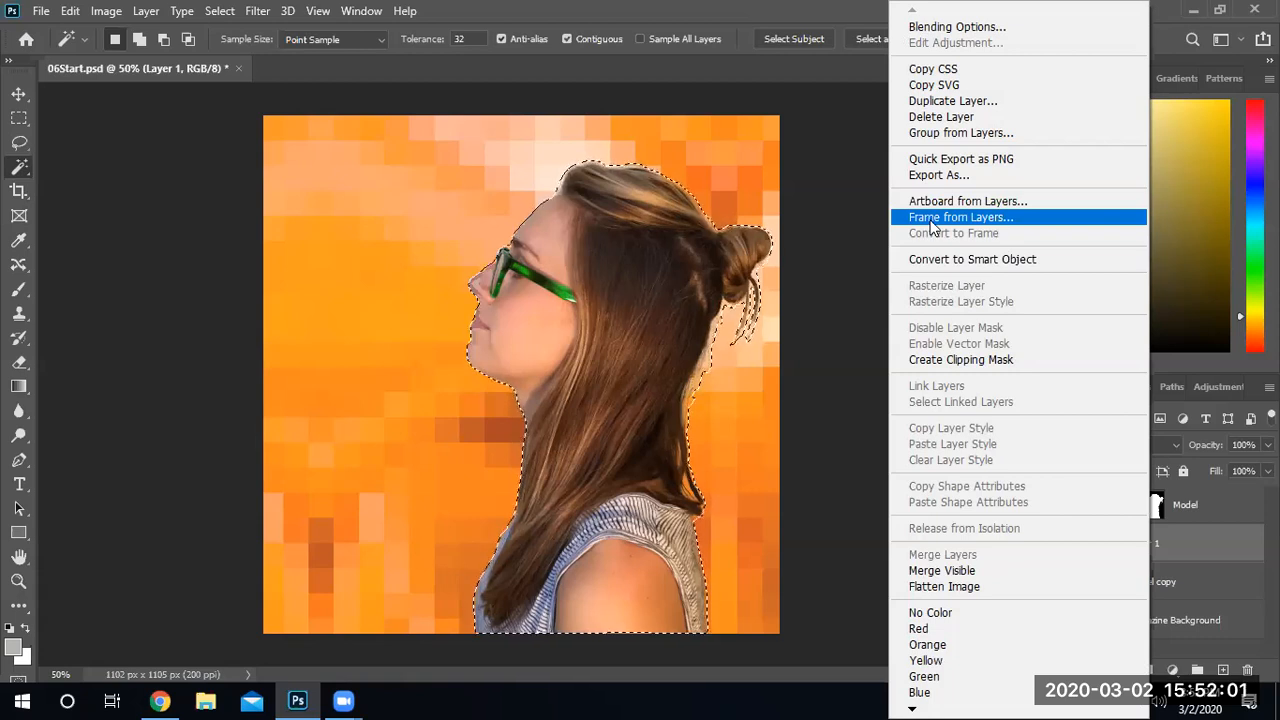
{"action": "mouse_move", "coordinate": [910, 16]}
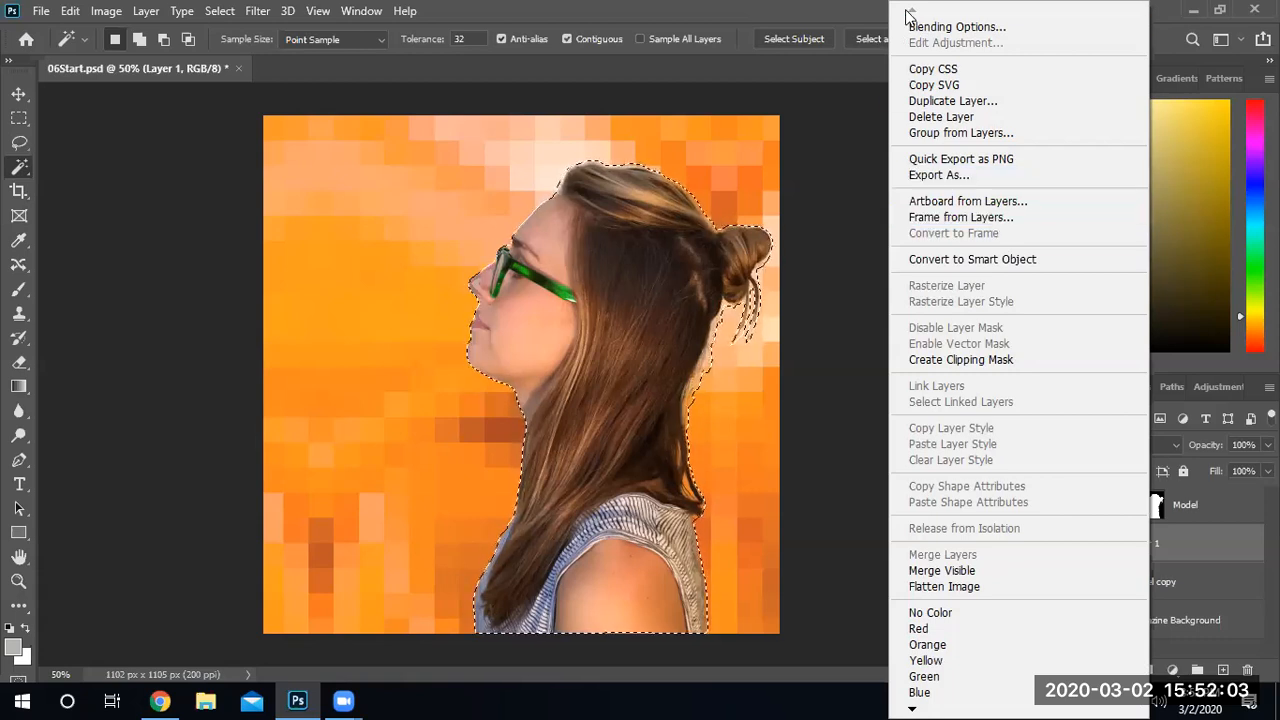
{"action": "mouse_move", "coordinate": [950, 133]}
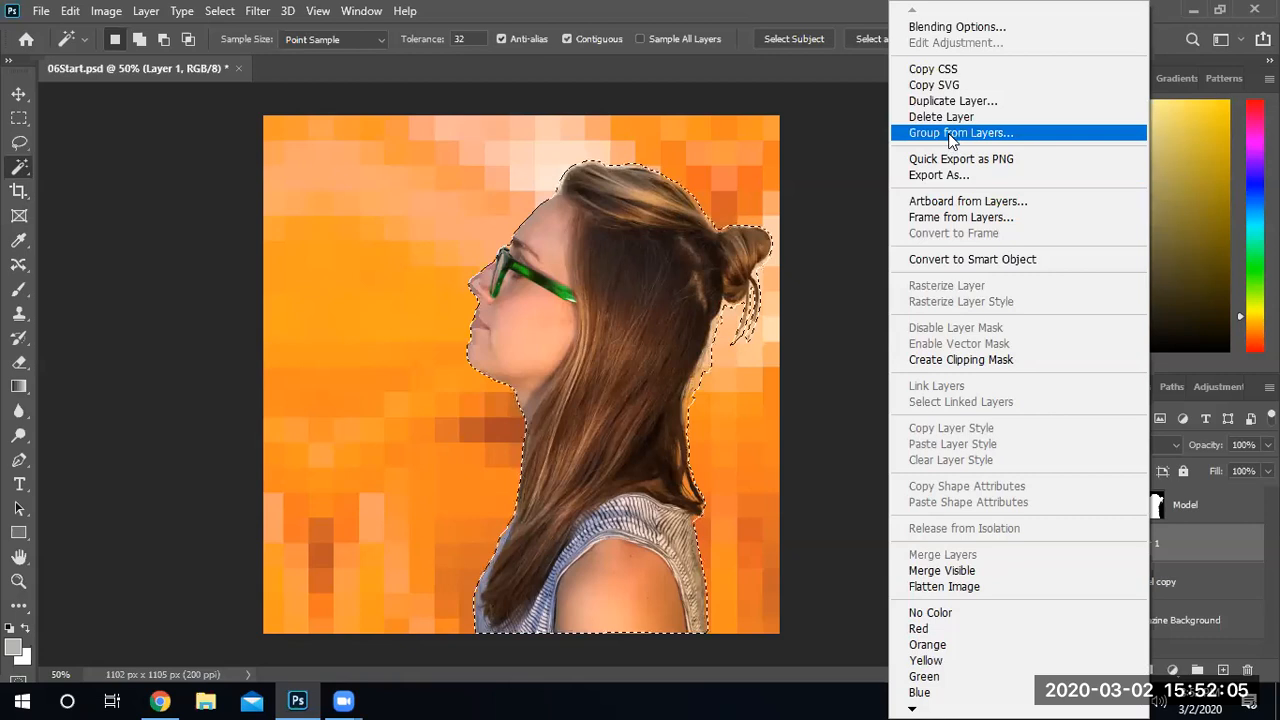
{"action": "mouse_move", "coordinate": [1175, 550]}
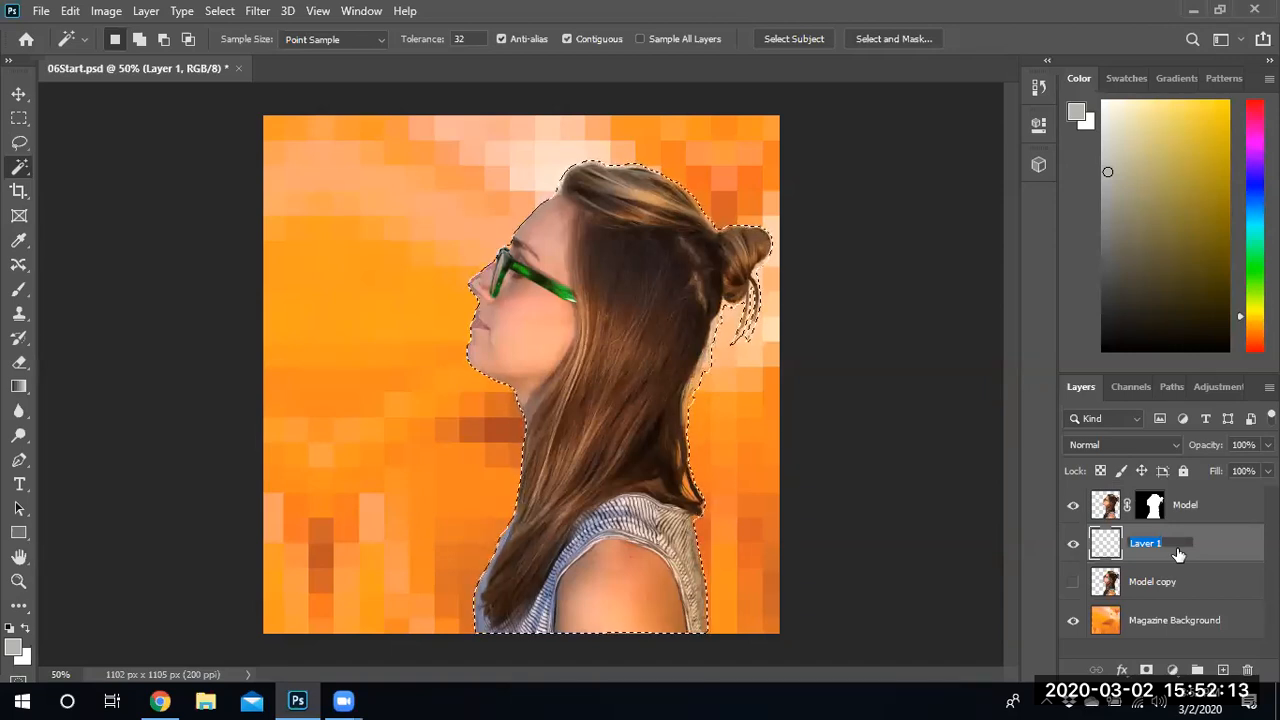
{"action": "type", "text": "shad"}
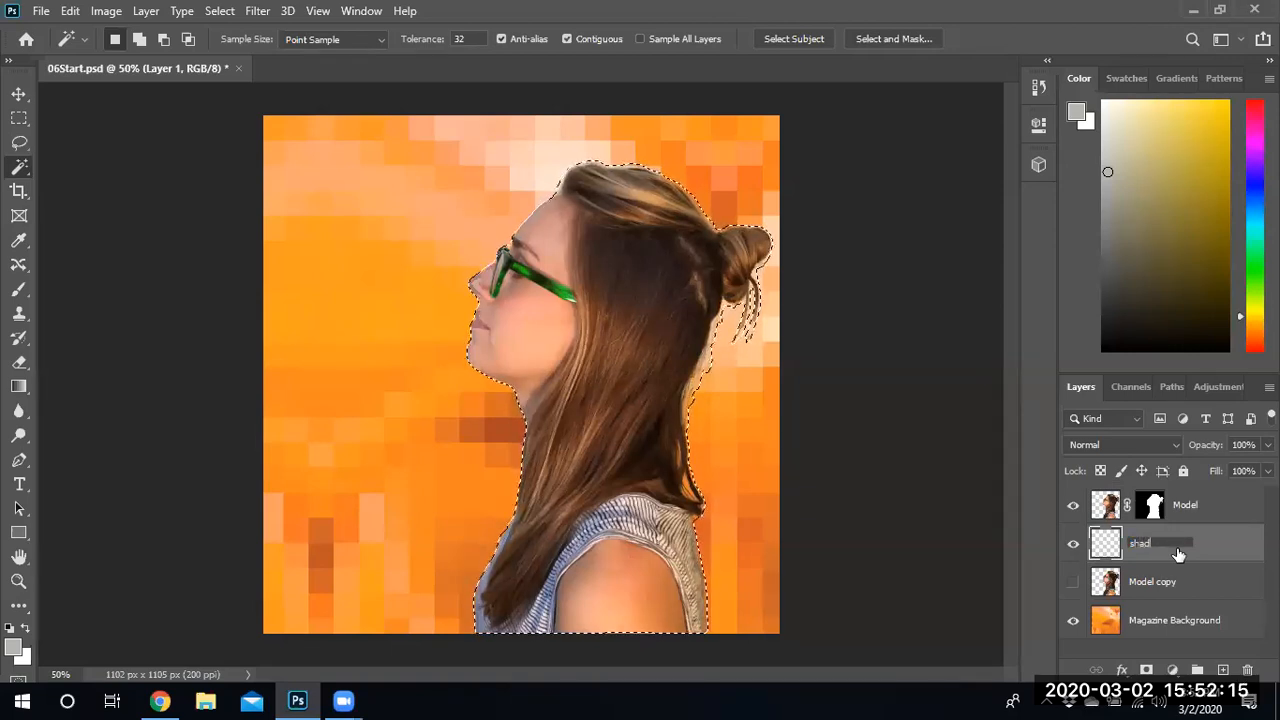
{"action": "type", "text": "ow"}
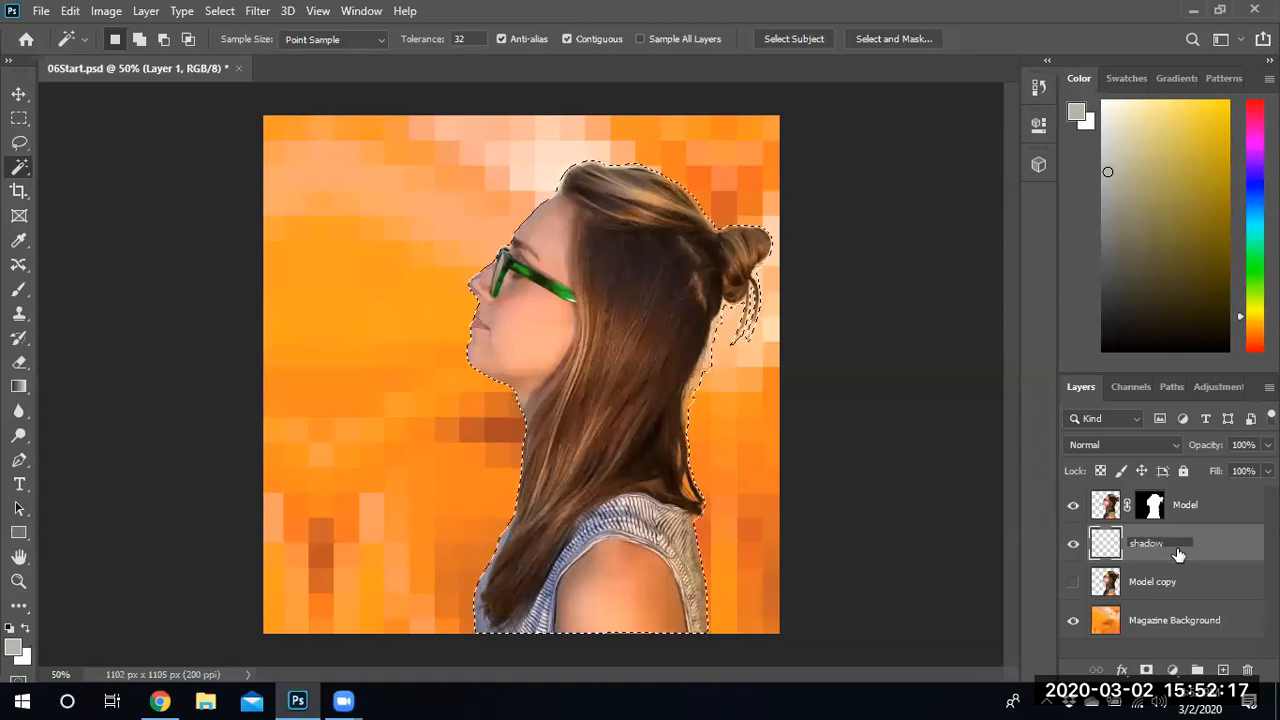
Step: Isolate the shadow layer and fill the model's silhouette selection with black at 37% opacity
{"action": "left_click", "coordinate": [1152, 581]}
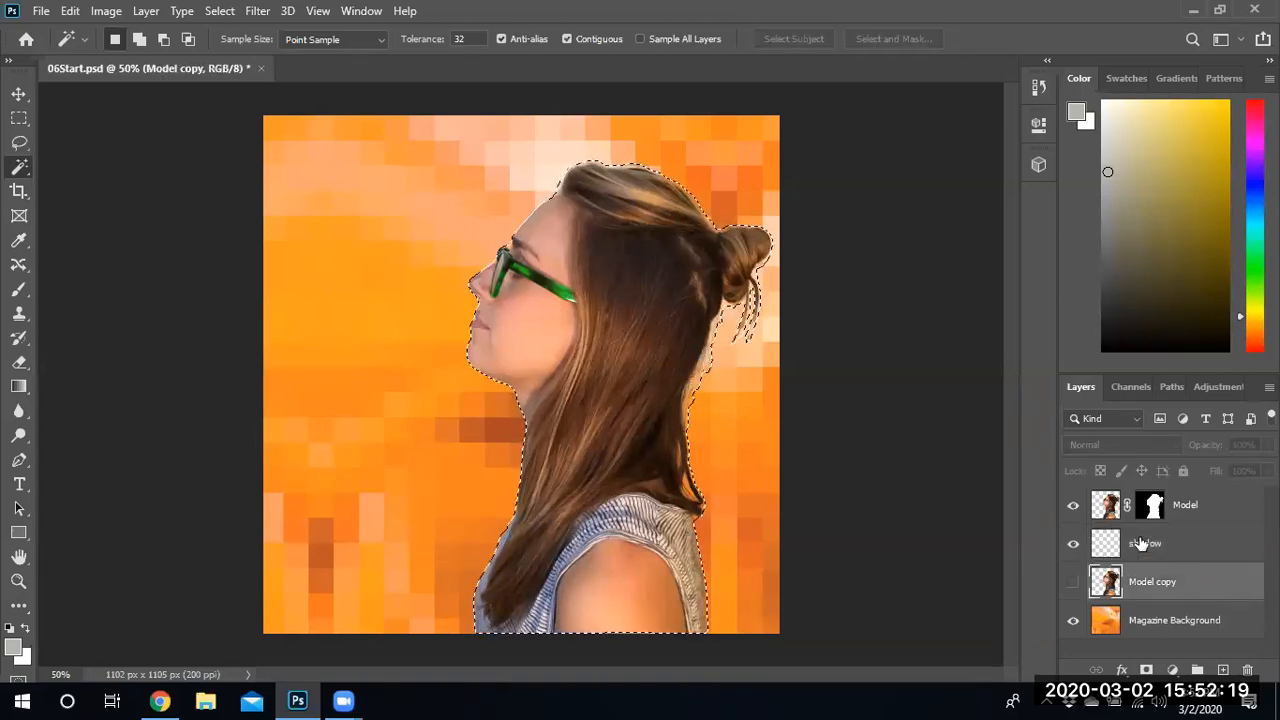
{"action": "left_click", "coordinate": [1145, 543]}
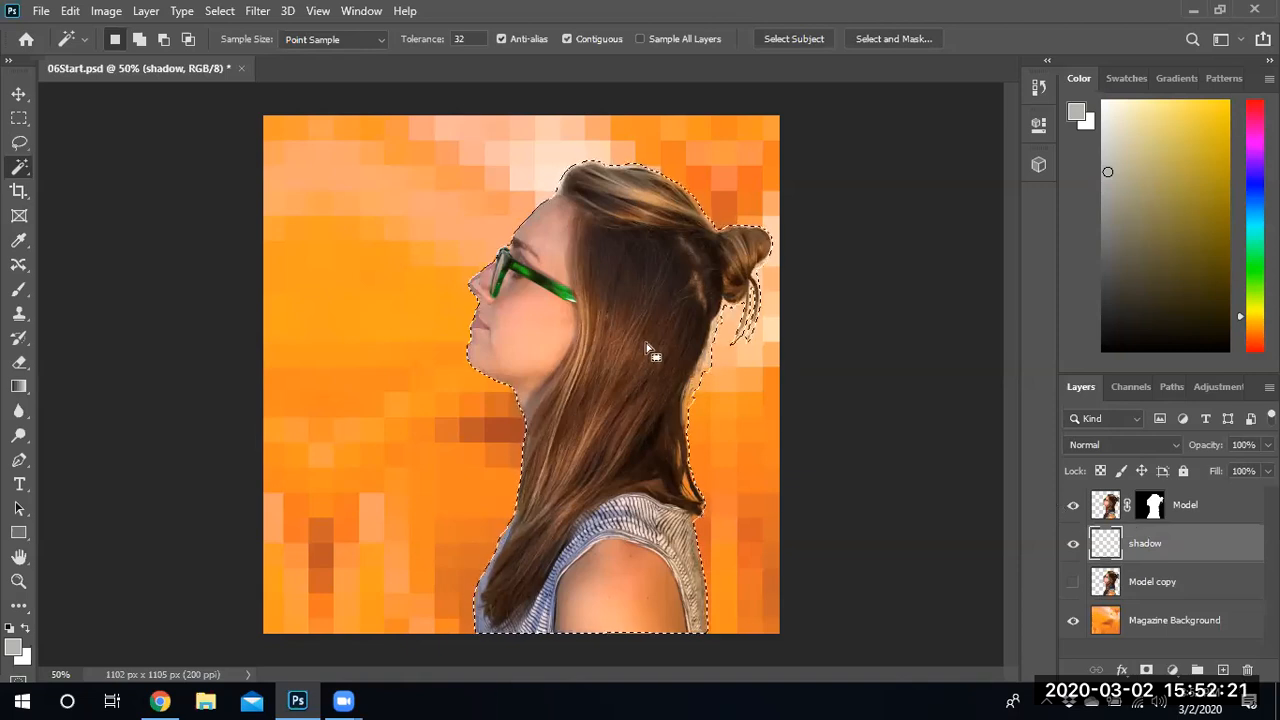
{"action": "left_click", "coordinate": [1073, 504]}
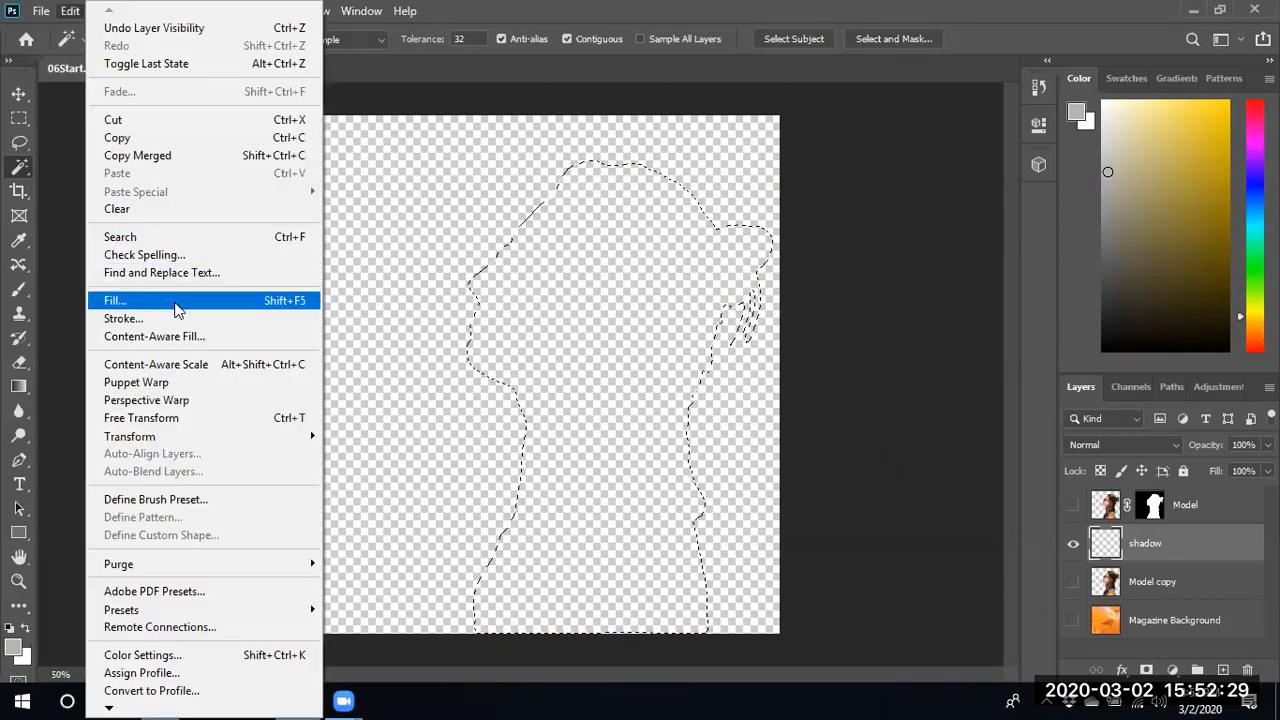
{"action": "left_click", "coordinate": [114, 300]}
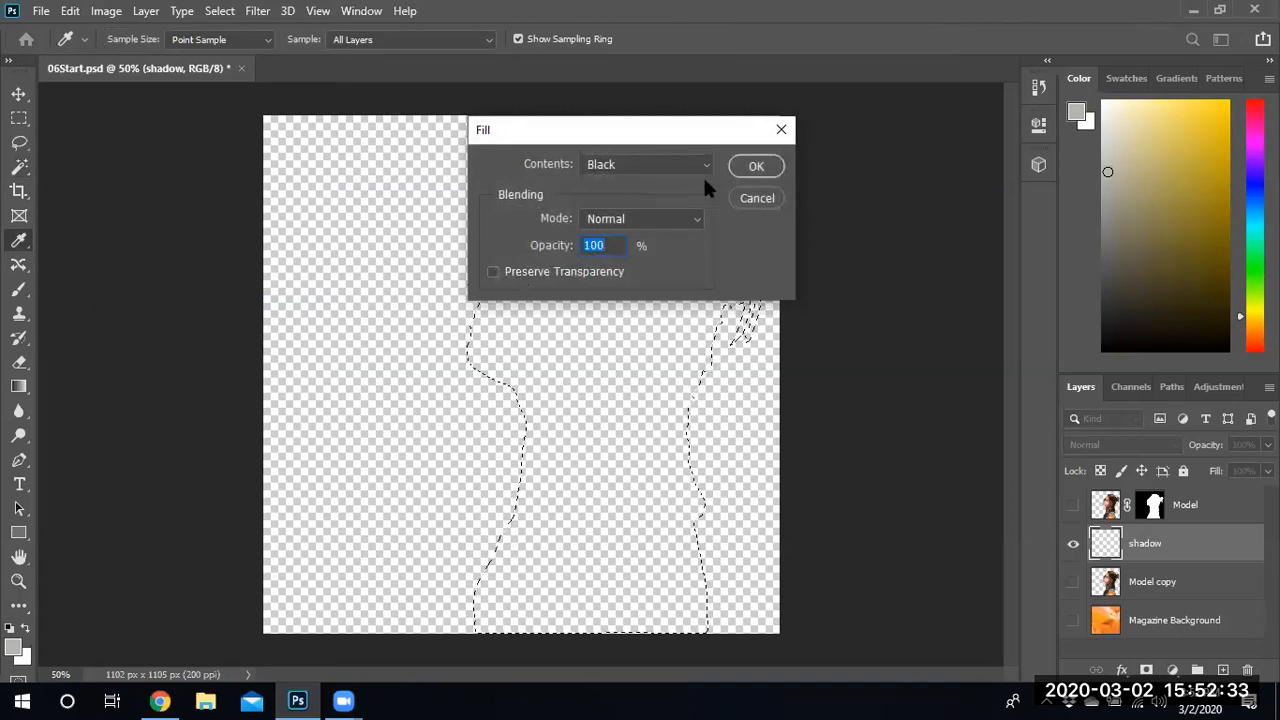
{"action": "left_click", "coordinate": [756, 165]}
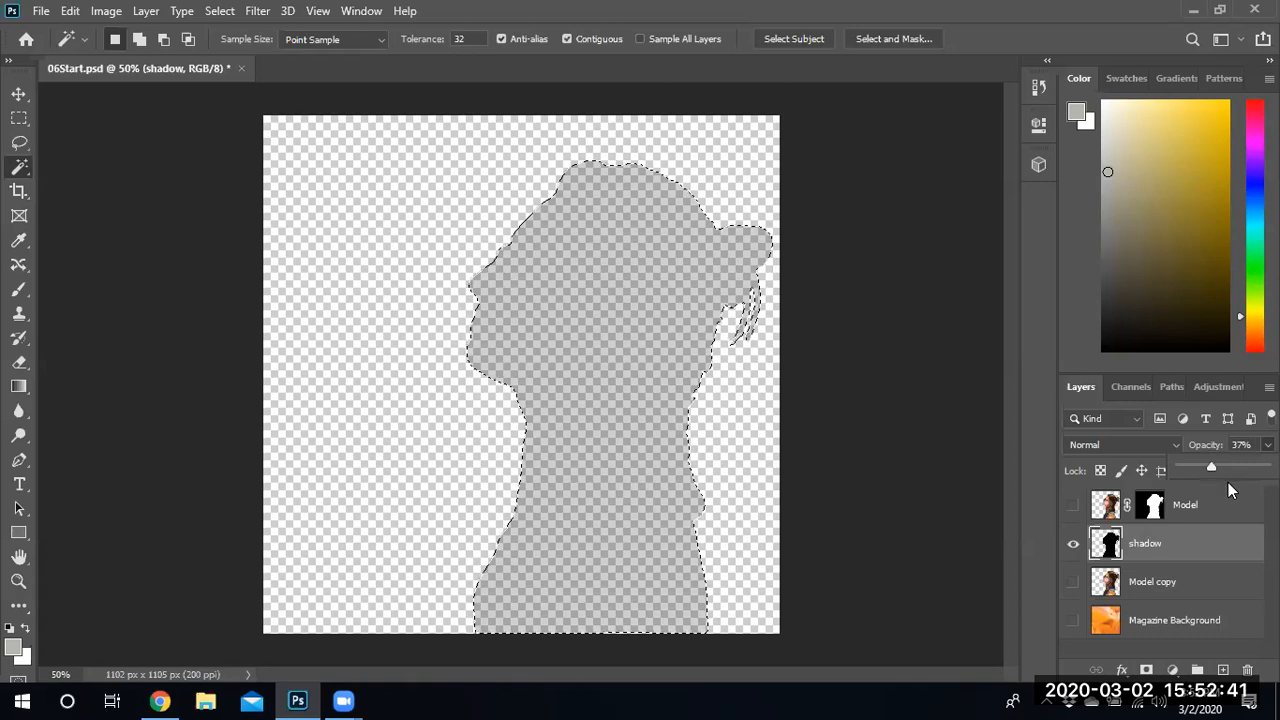
Step: Show the Model layer above the black shadow and open the Edit menu
{"action": "left_click", "coordinate": [1073, 505]}
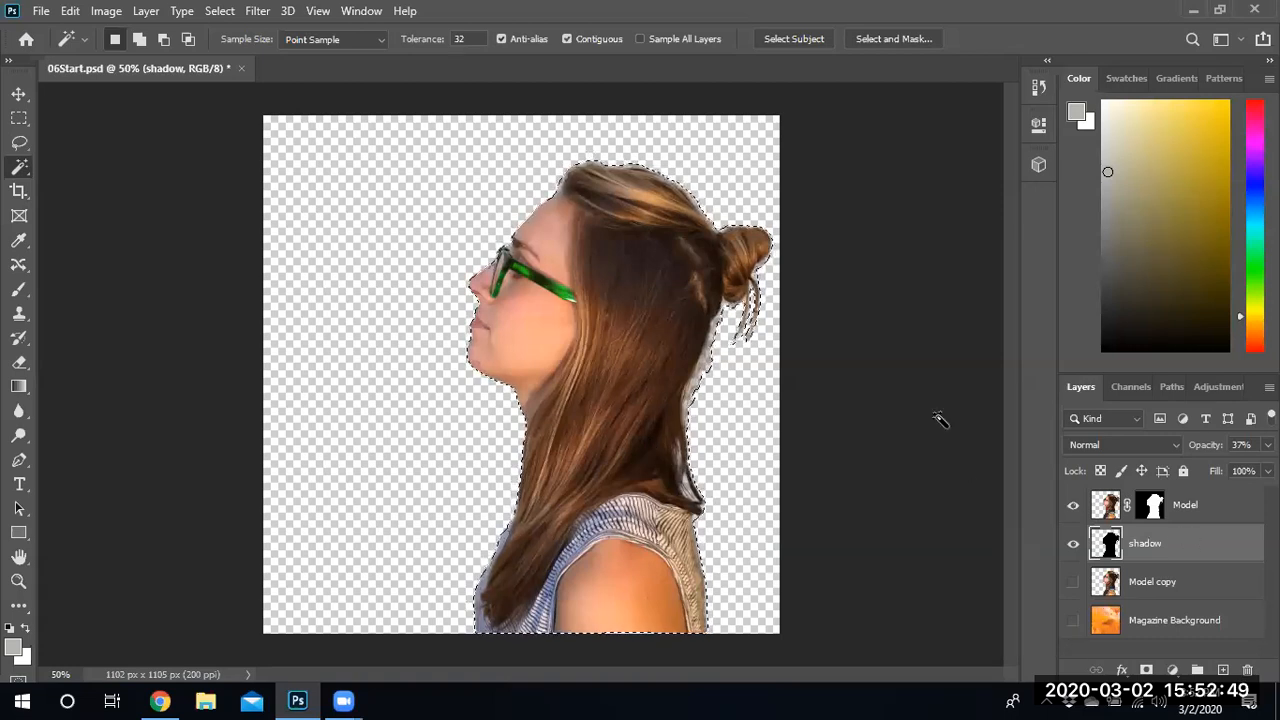
{"action": "left_click", "coordinate": [69, 11]}
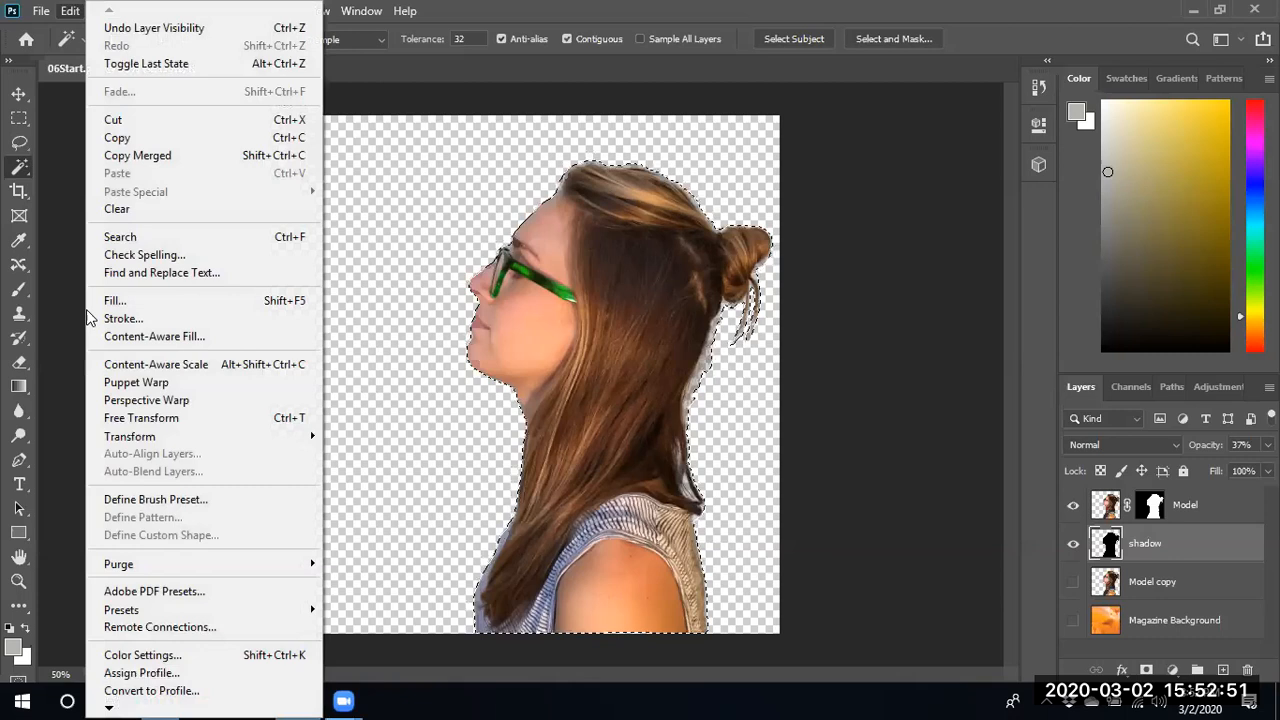
Step: Free Transform the shadow, skewing and stretching its corners out to the left
{"action": "left_click", "coordinate": [141, 417]}
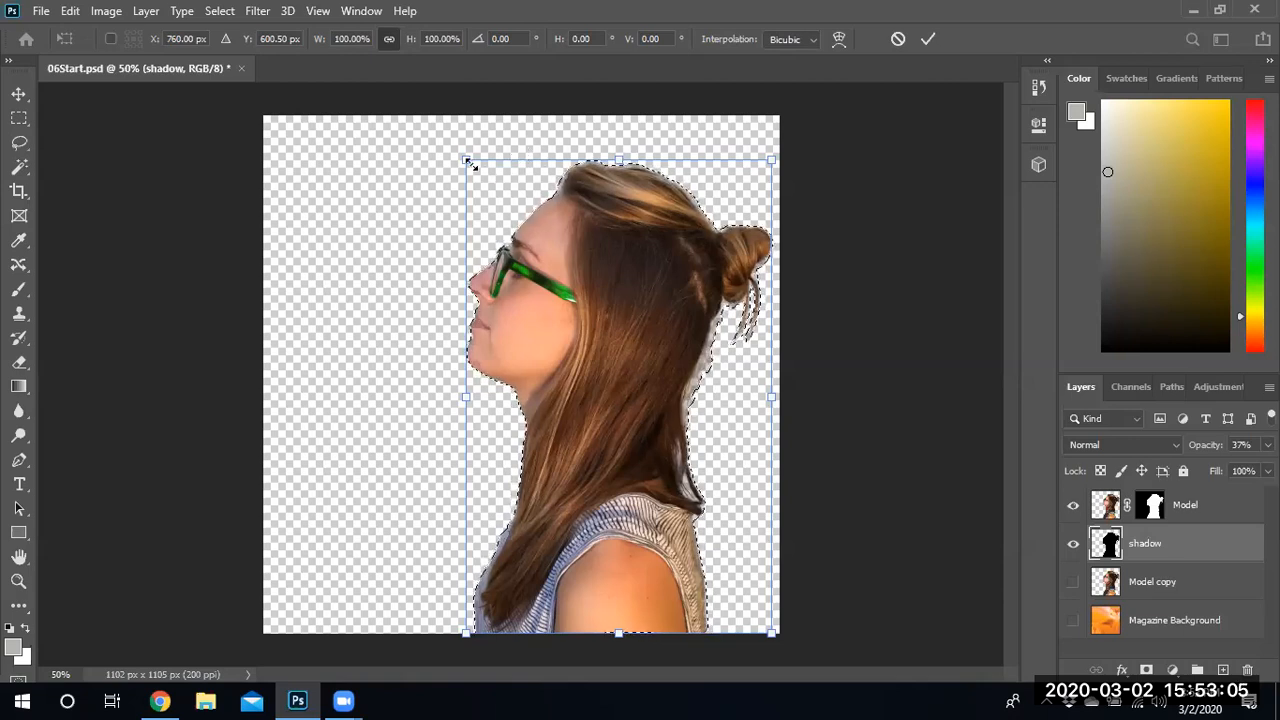
{"action": "left_click_drag", "start_coordinate": [465, 160], "coordinate": [418, 167]}
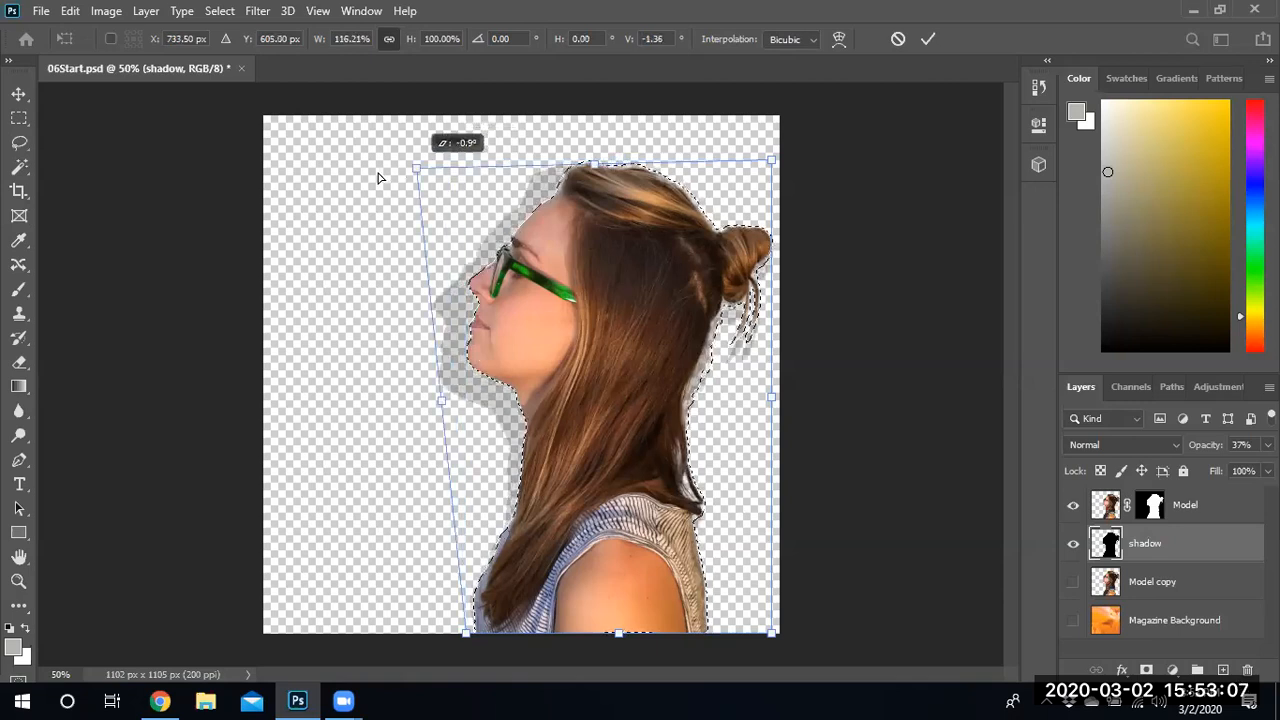
{"action": "left_click_drag", "start_coordinate": [420, 160], "coordinate": [305, 192]}
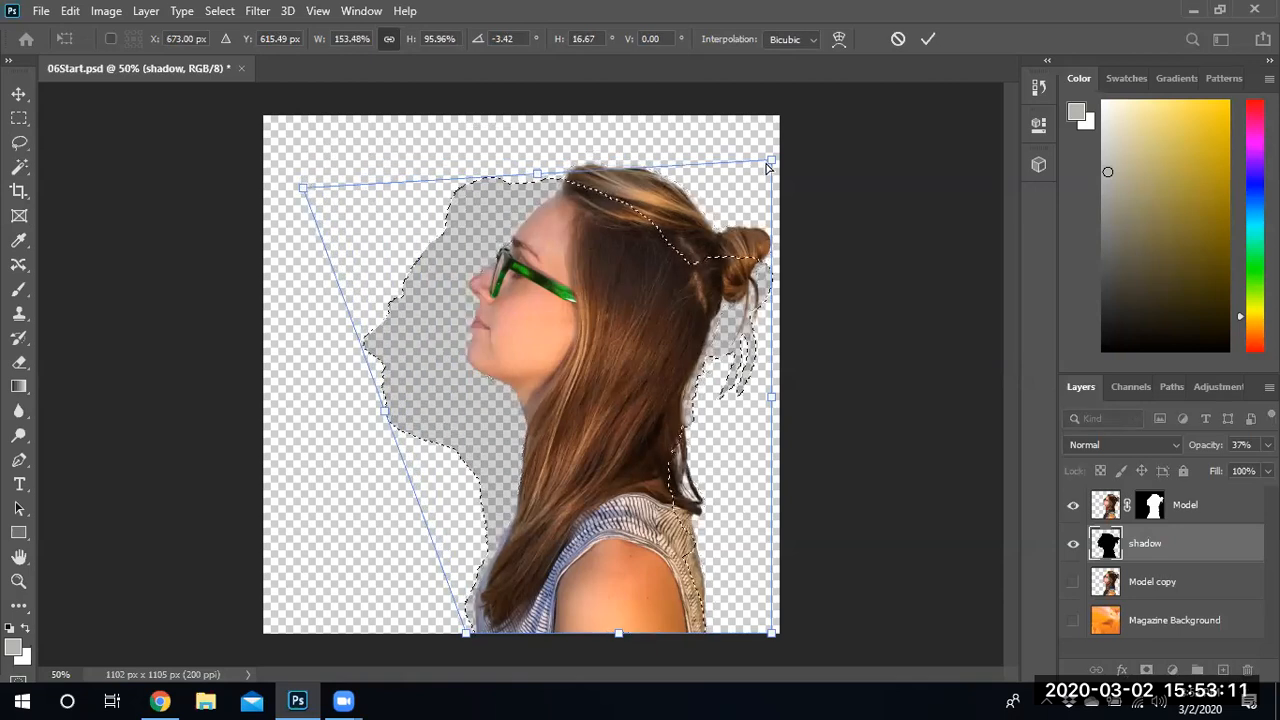
{"action": "left_click_drag", "start_coordinate": [770, 162], "coordinate": [668, 150]}
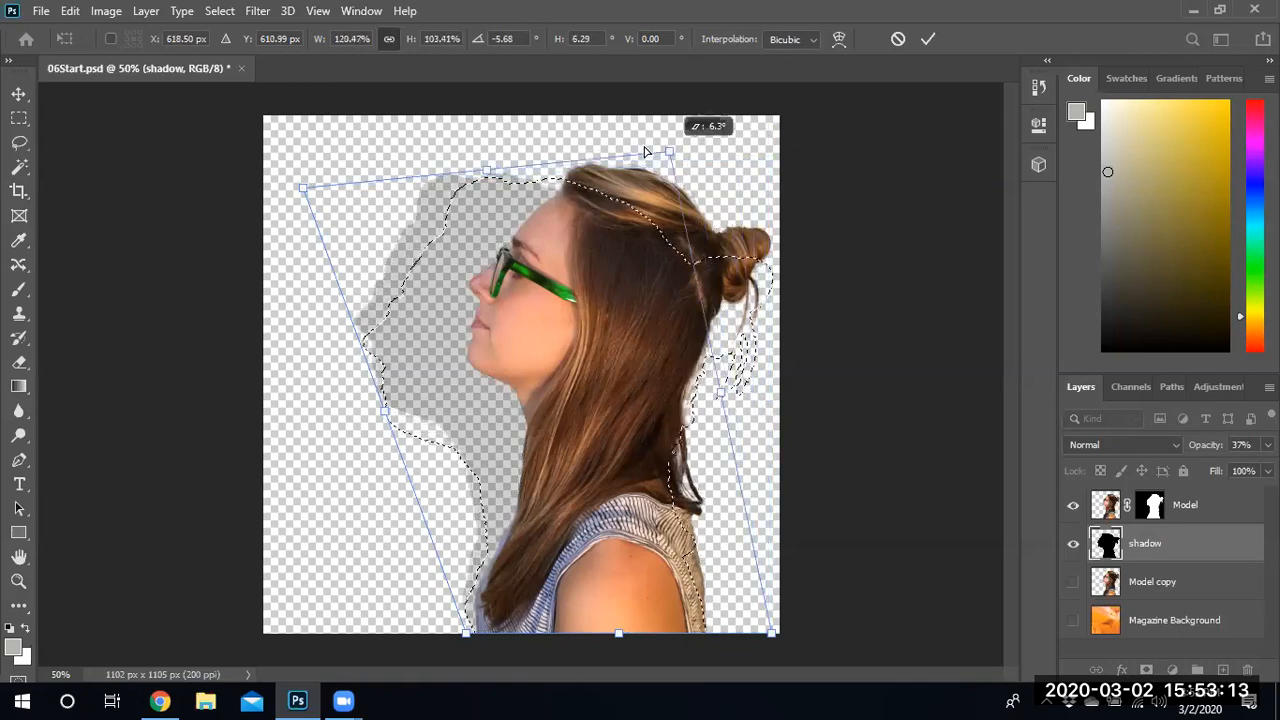
{"action": "left_click_drag", "start_coordinate": [665, 152], "coordinate": [680, 175]}
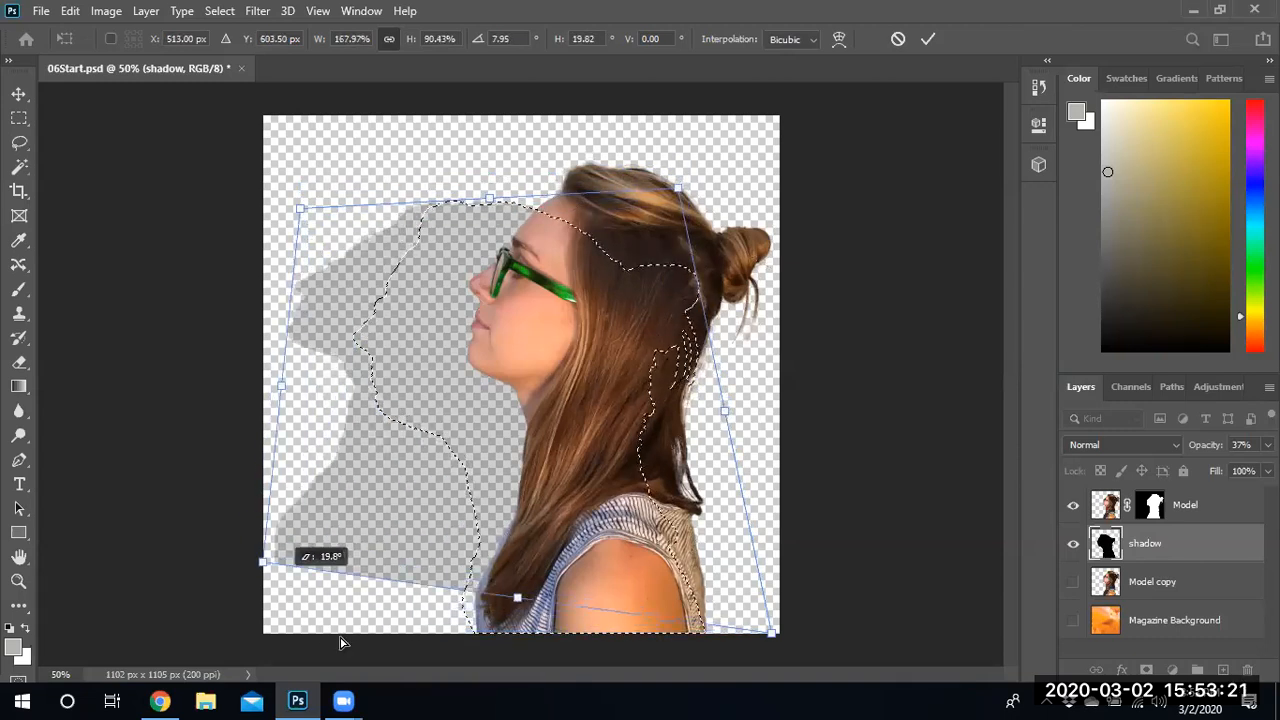
Step: Adjust the transform corners to narrow the shadow and lower its top behind the face
{"action": "left_click_drag", "start_coordinate": [262, 562], "coordinate": [480, 635]}
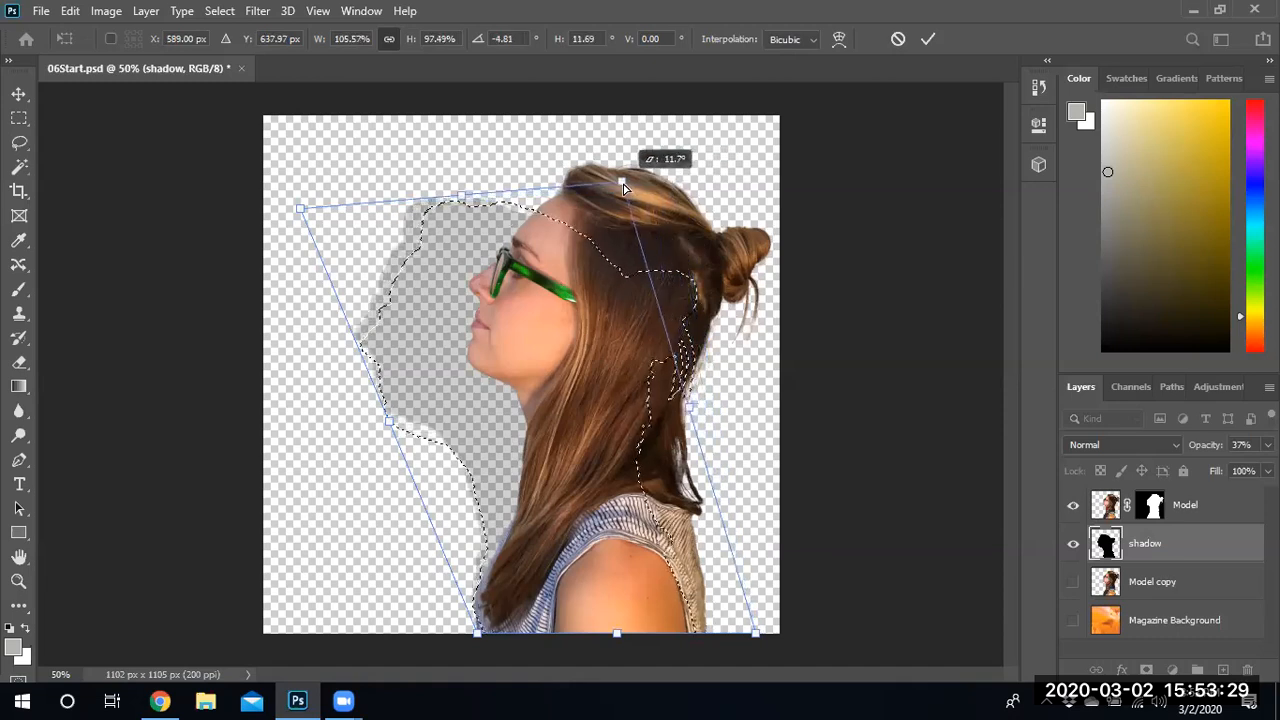
{"action": "left_click_drag", "start_coordinate": [623, 188], "coordinate": [520, 180]}
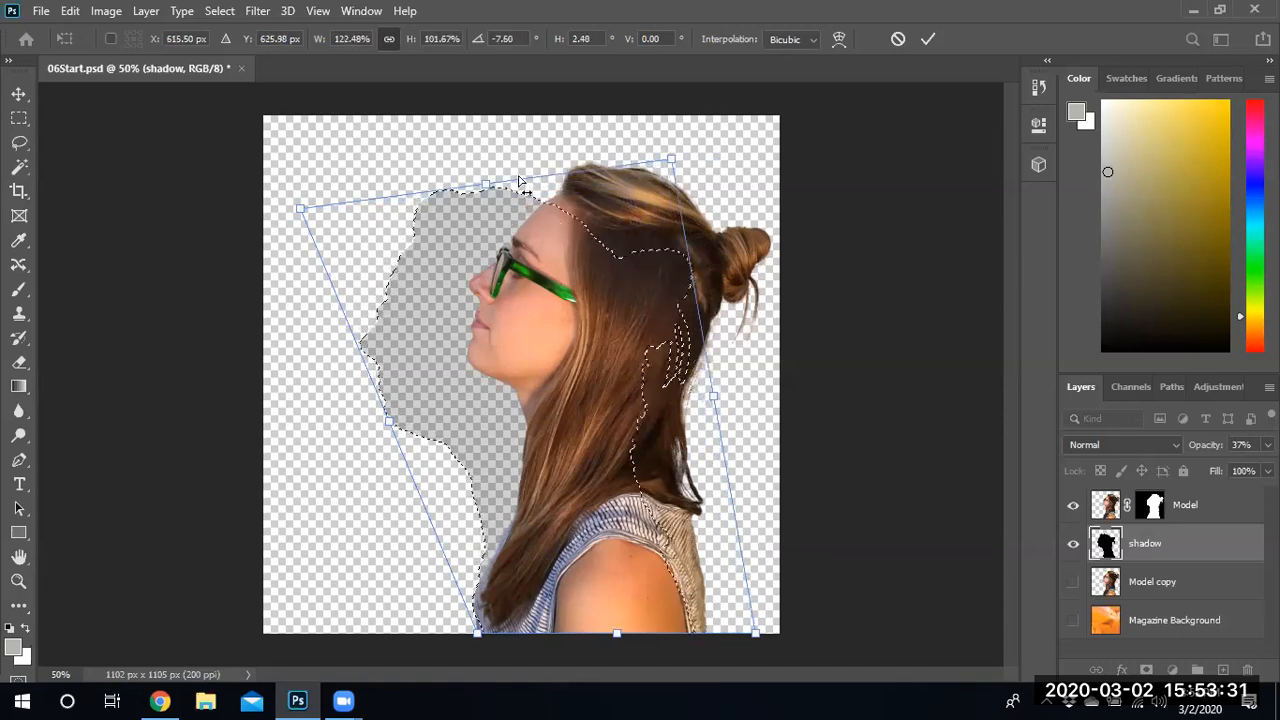
{"action": "left_click_drag", "start_coordinate": [518, 182], "coordinate": [478, 155]}
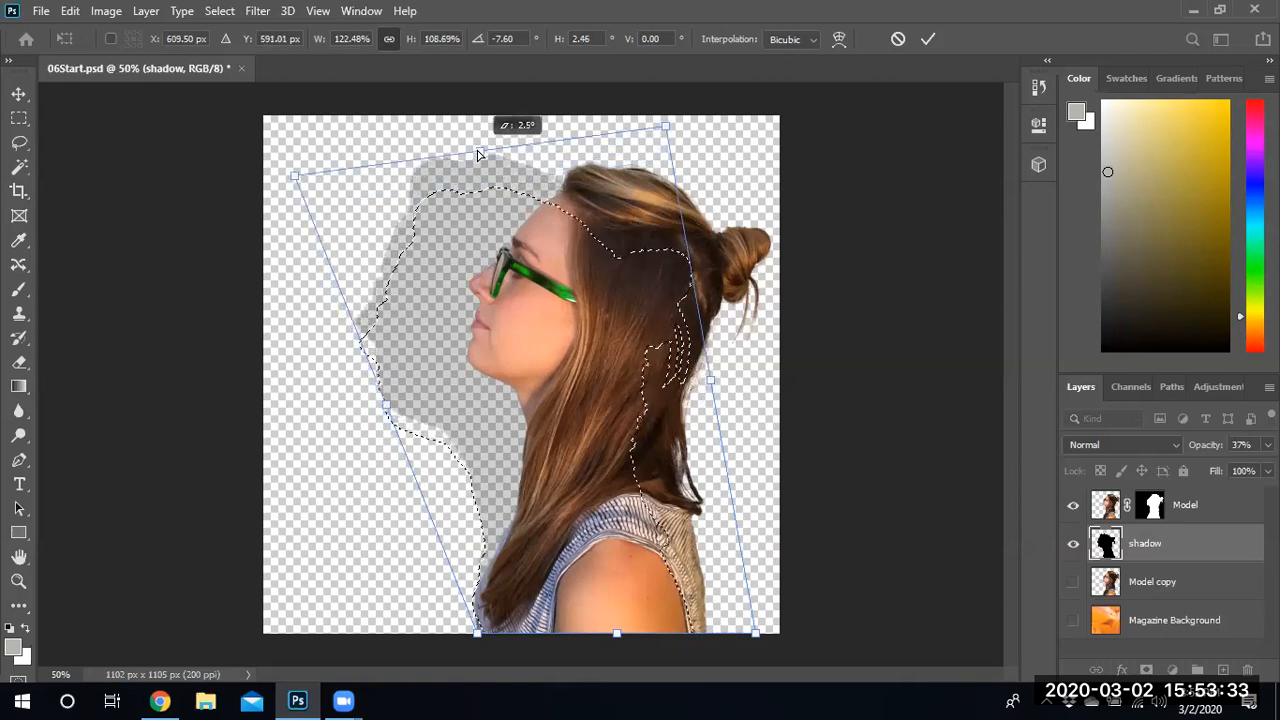
{"action": "left_click_drag", "start_coordinate": [480, 155], "coordinate": [480, 218]}
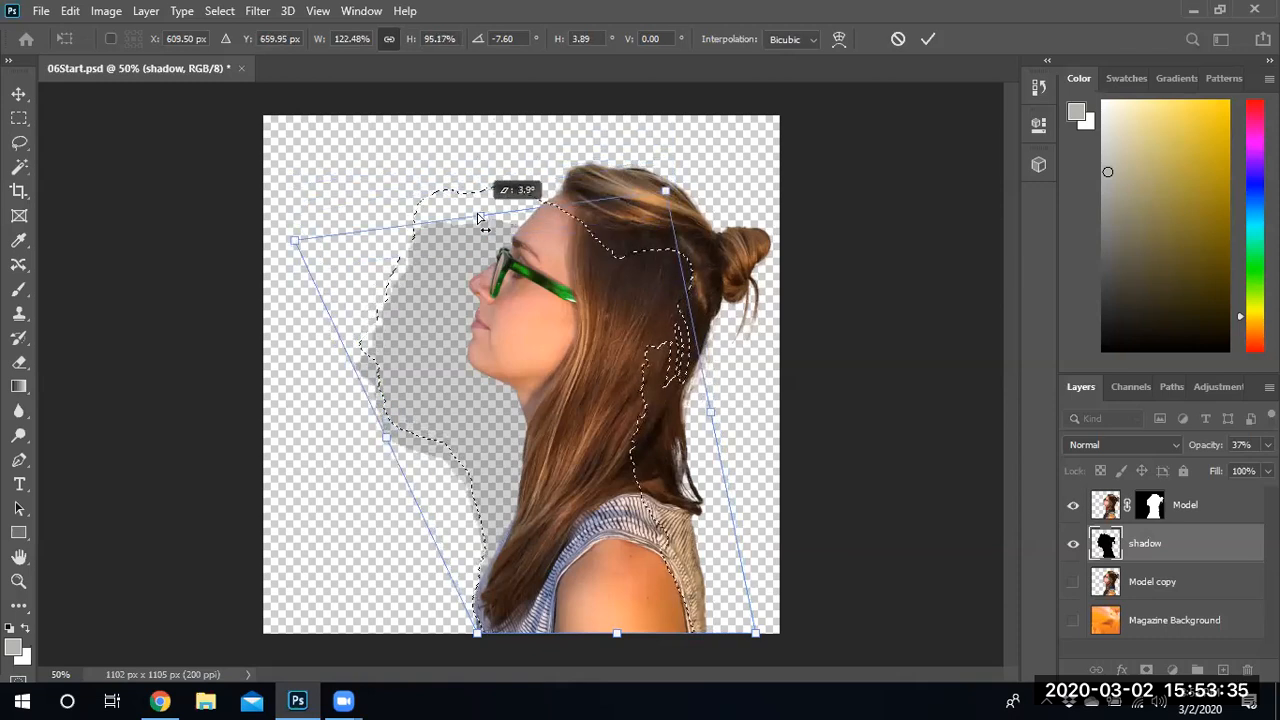
{"action": "left_click_drag", "start_coordinate": [480, 218], "coordinate": [650, 180]}
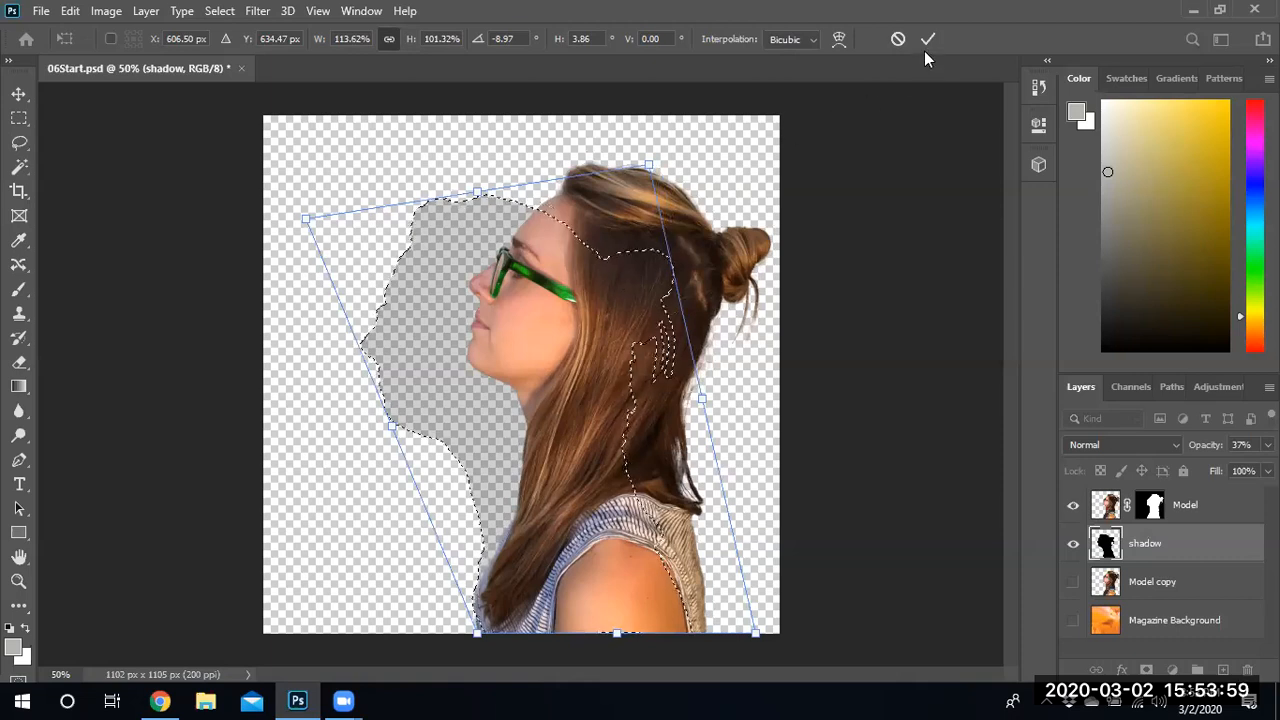
Step: Commit the shadow distortion and show the Magazine Background layer
{"action": "left_click", "coordinate": [927, 39]}
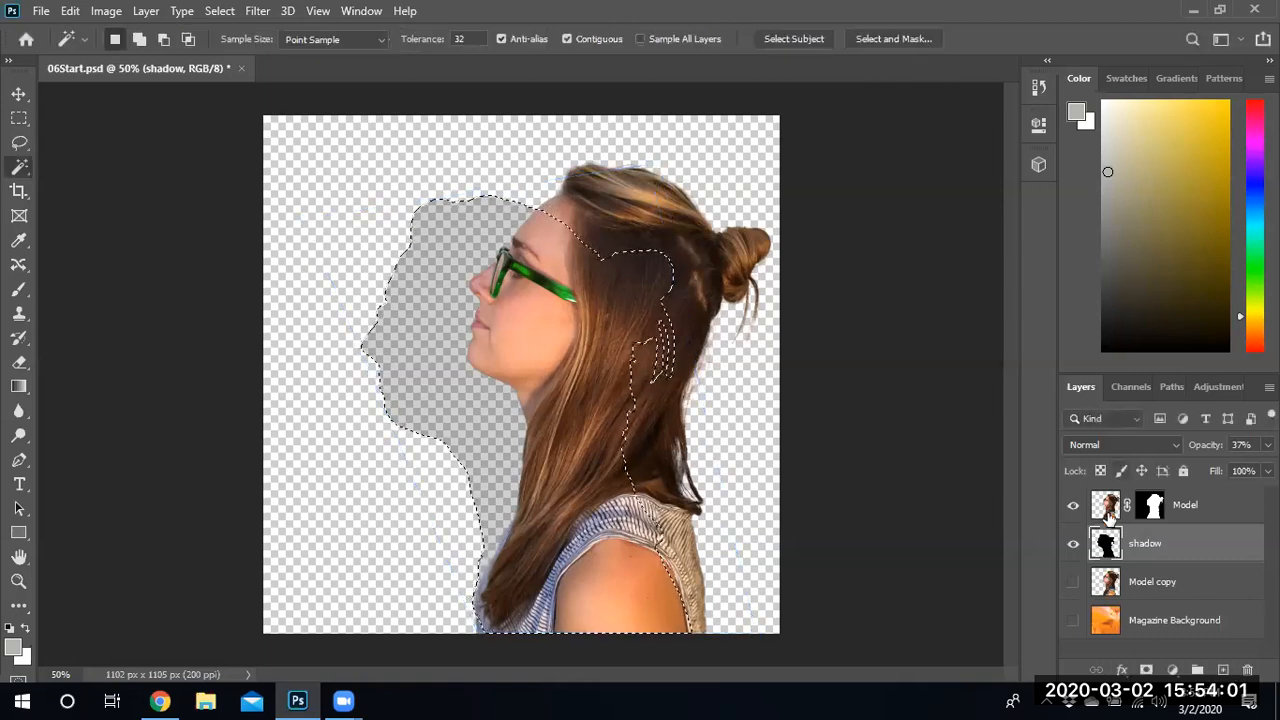
{"action": "left_click", "coordinate": [1073, 620]}
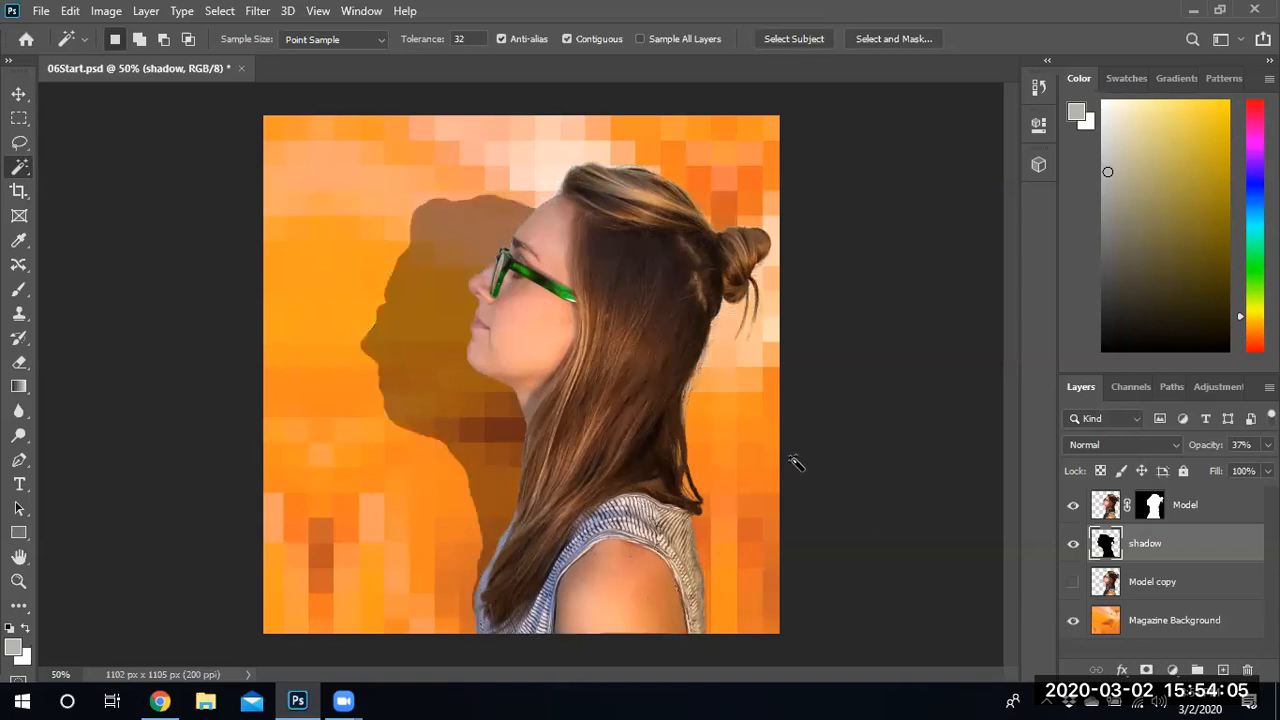
{"action": "mouse_move", "coordinate": [555, 335]}
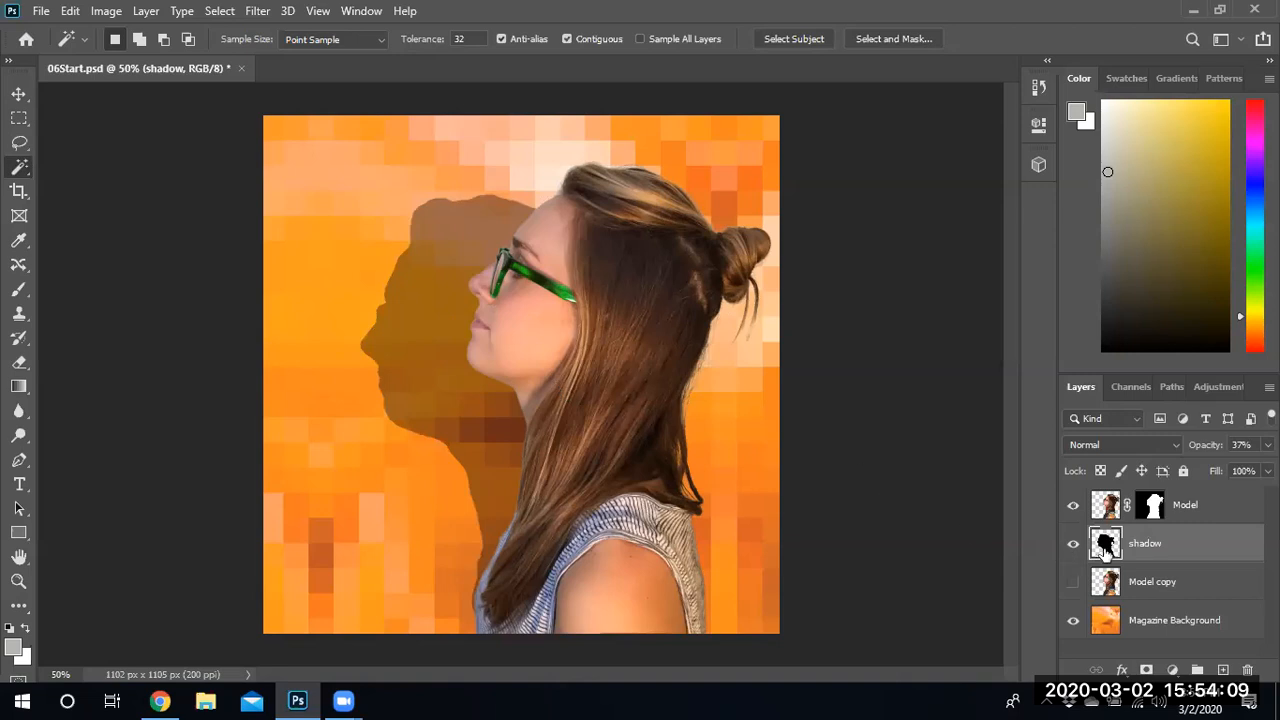
Step: Select the shadow's pixels, skew it closer behind the face with Free Transform, and commit
{"action": "right_click", "coordinate": [1105, 543]}
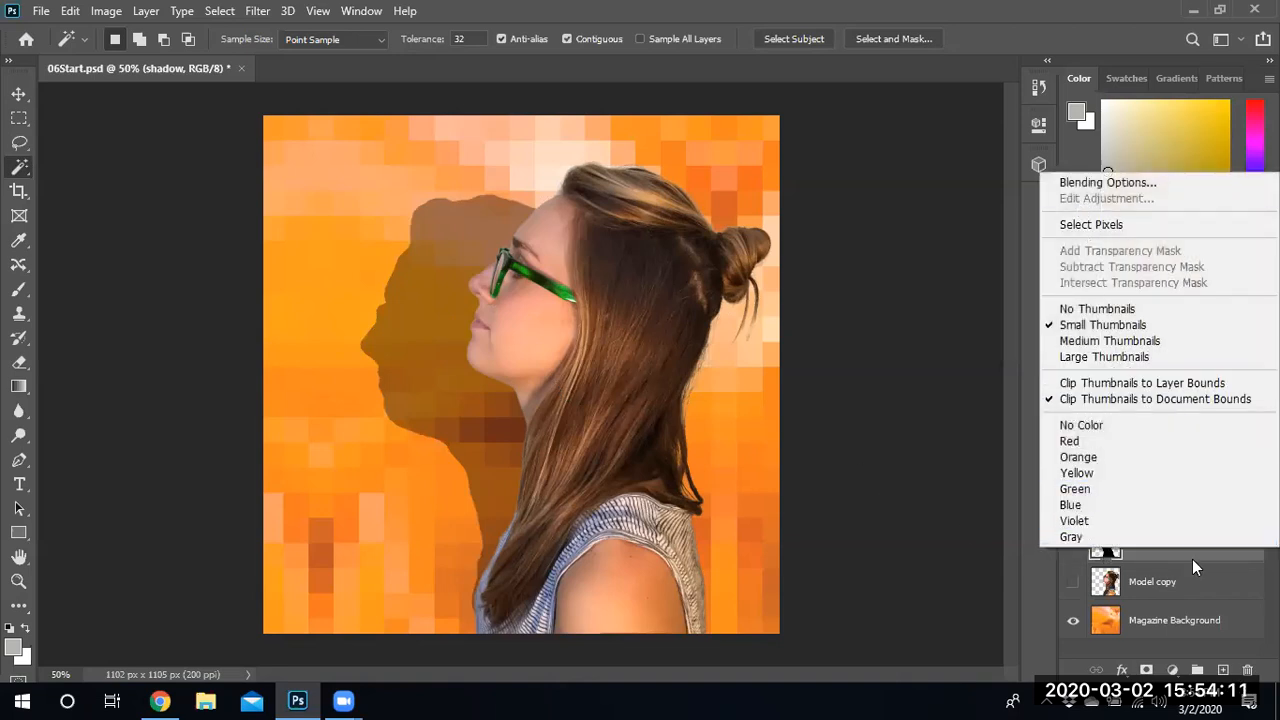
{"action": "mouse_move", "coordinate": [1091, 219]}
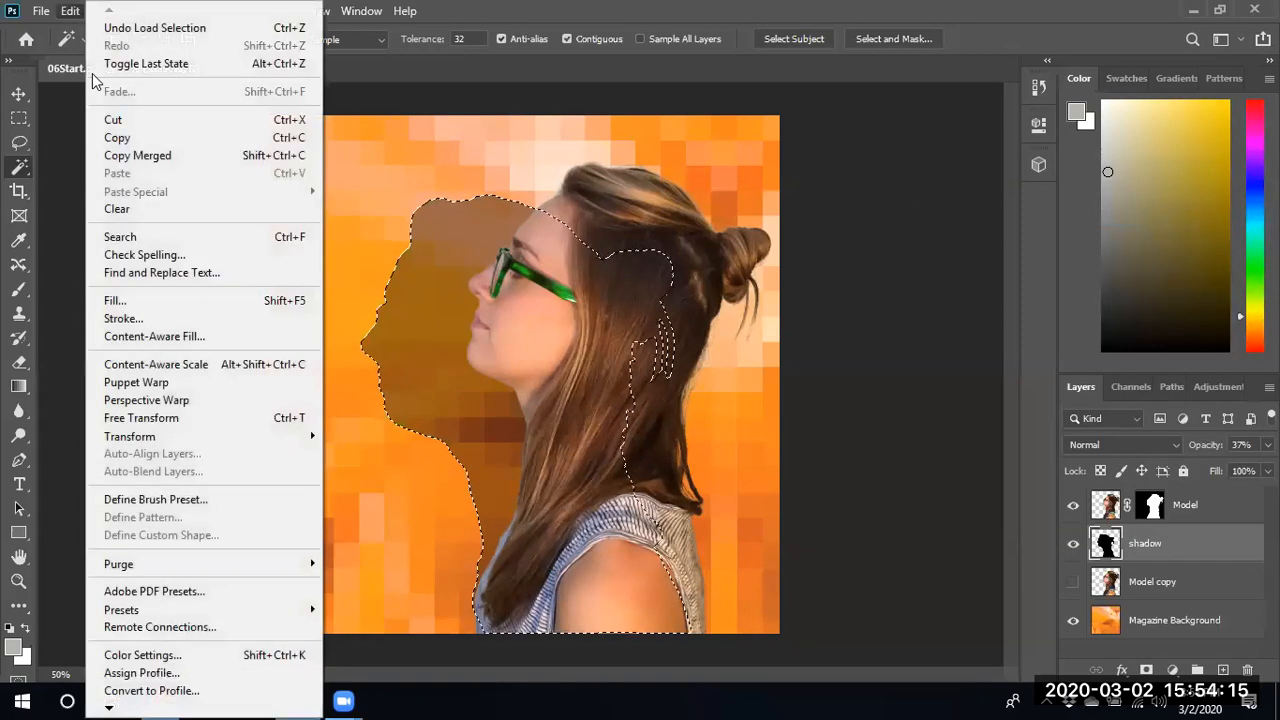
{"action": "mouse_move", "coordinate": [136, 382]}
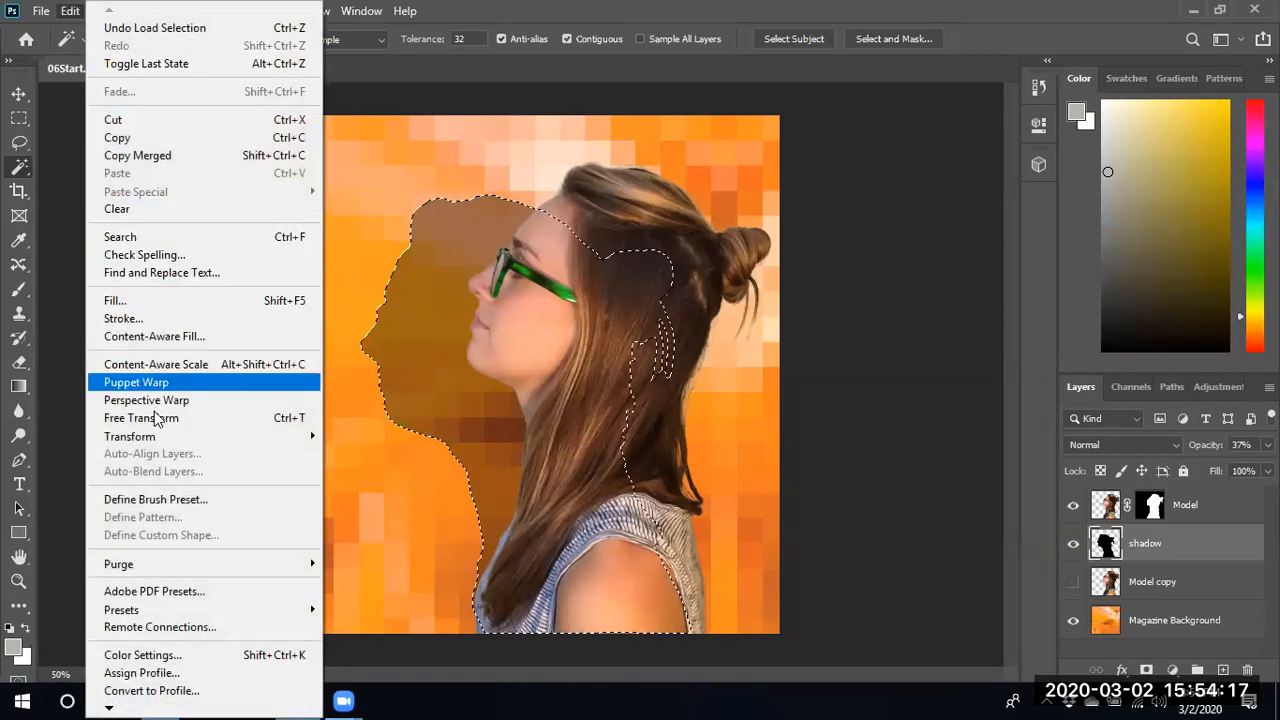
{"action": "left_click", "coordinate": [141, 417]}
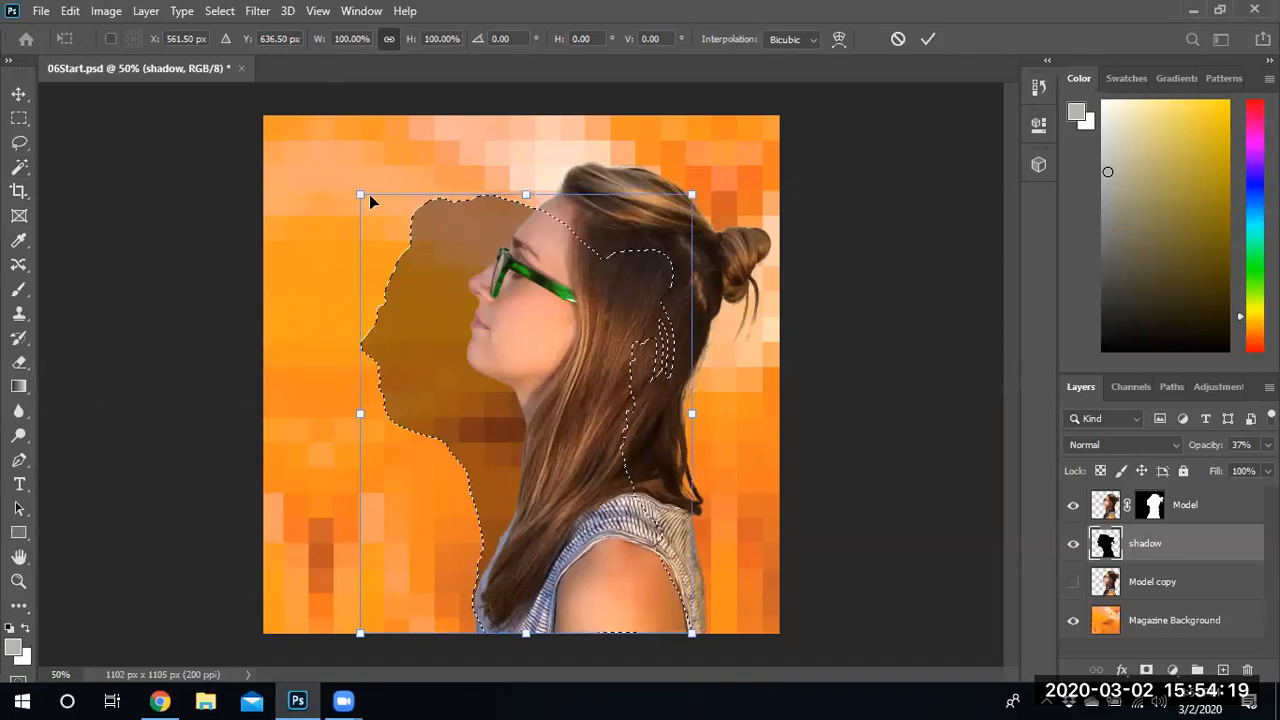
{"action": "left_click_drag", "start_coordinate": [361, 194], "coordinate": [383, 197]}
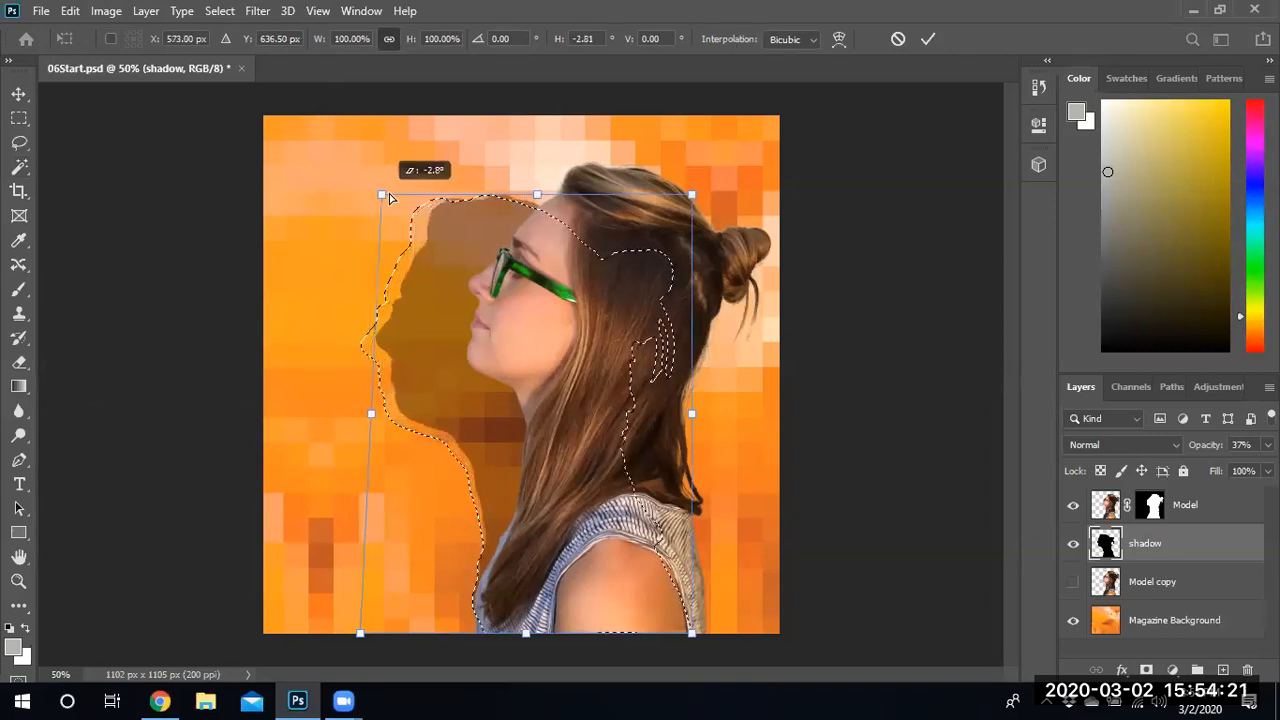
{"action": "left_click_drag", "start_coordinate": [382, 195], "coordinate": [416, 178]}
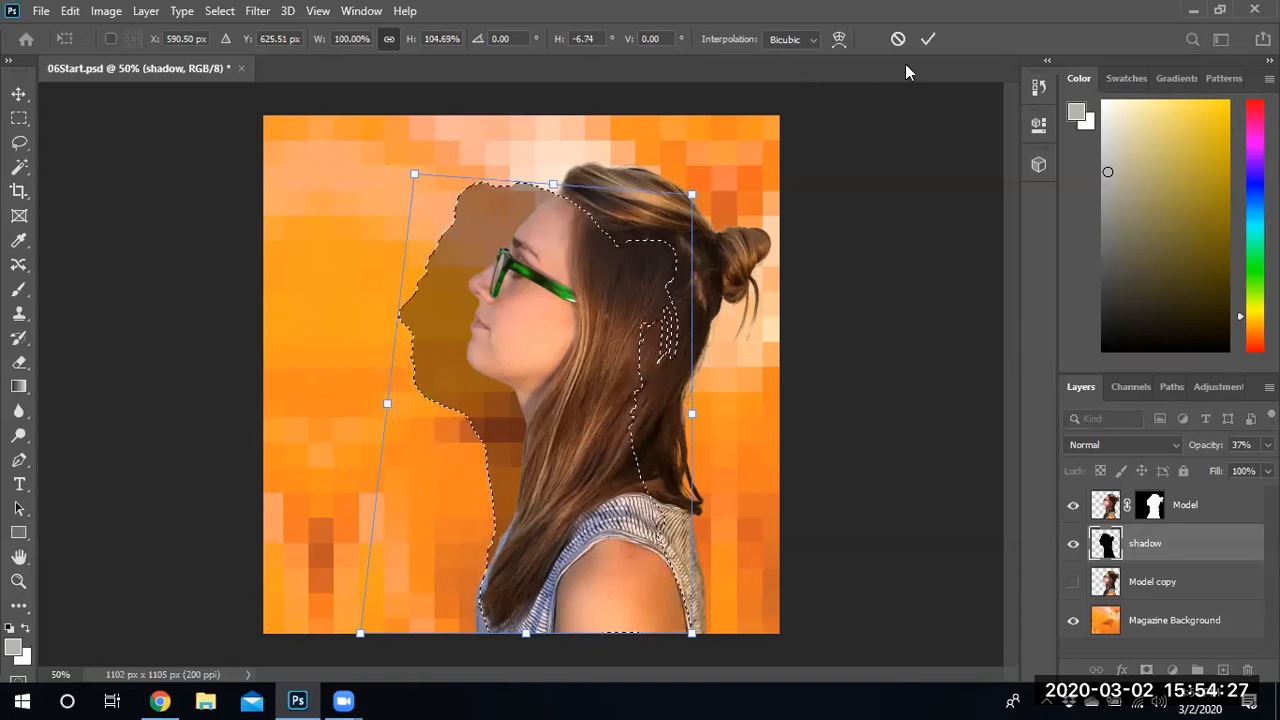
{"action": "left_click", "coordinate": [928, 38]}
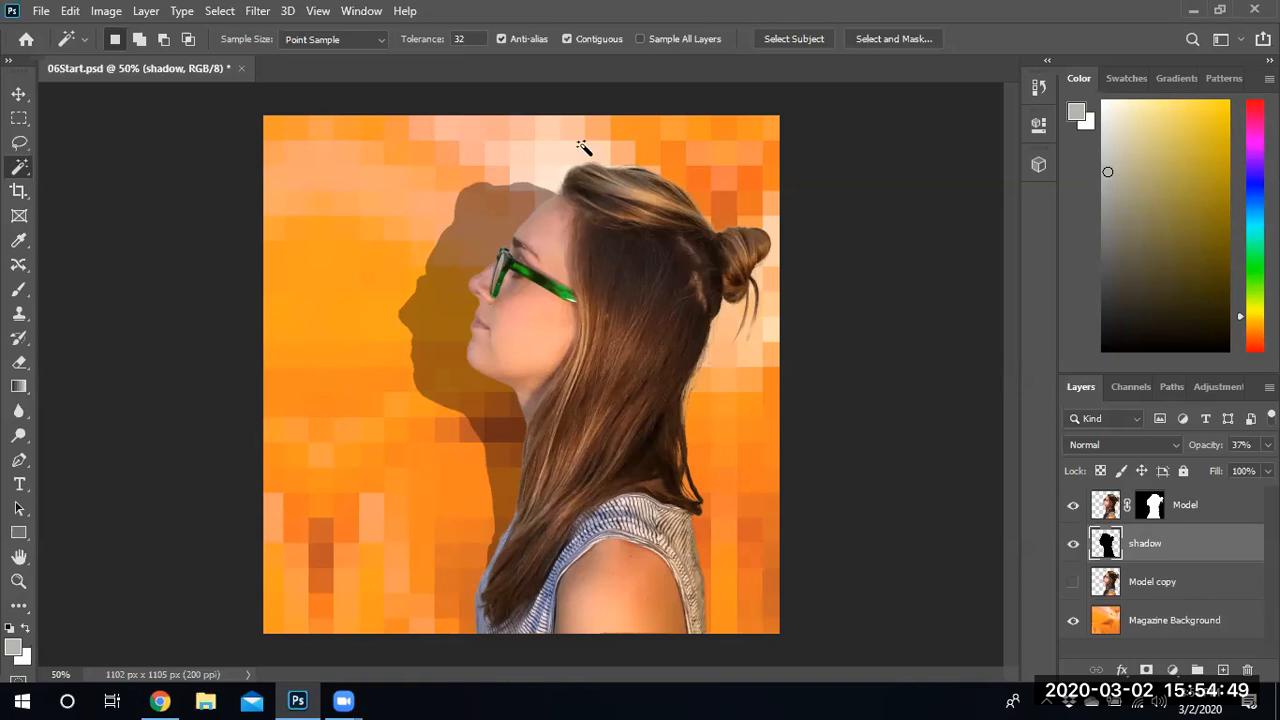
{"action": "mouse_move", "coordinate": [143, 107]}
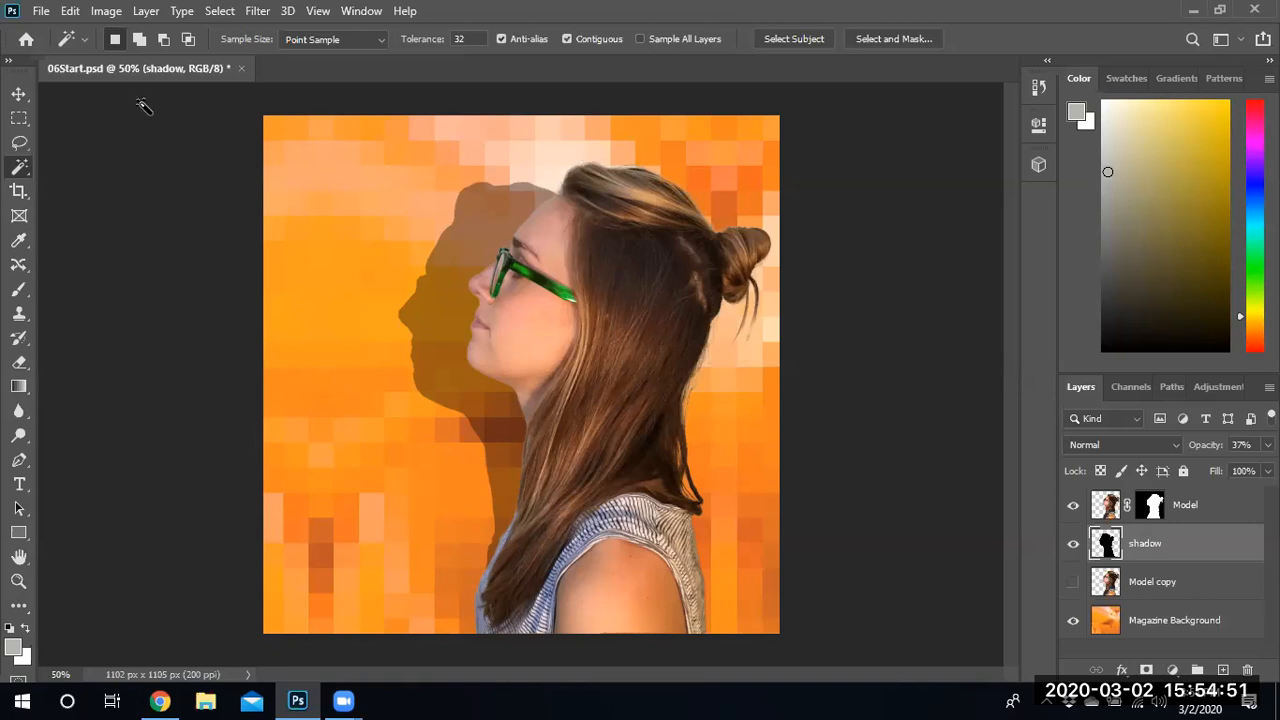